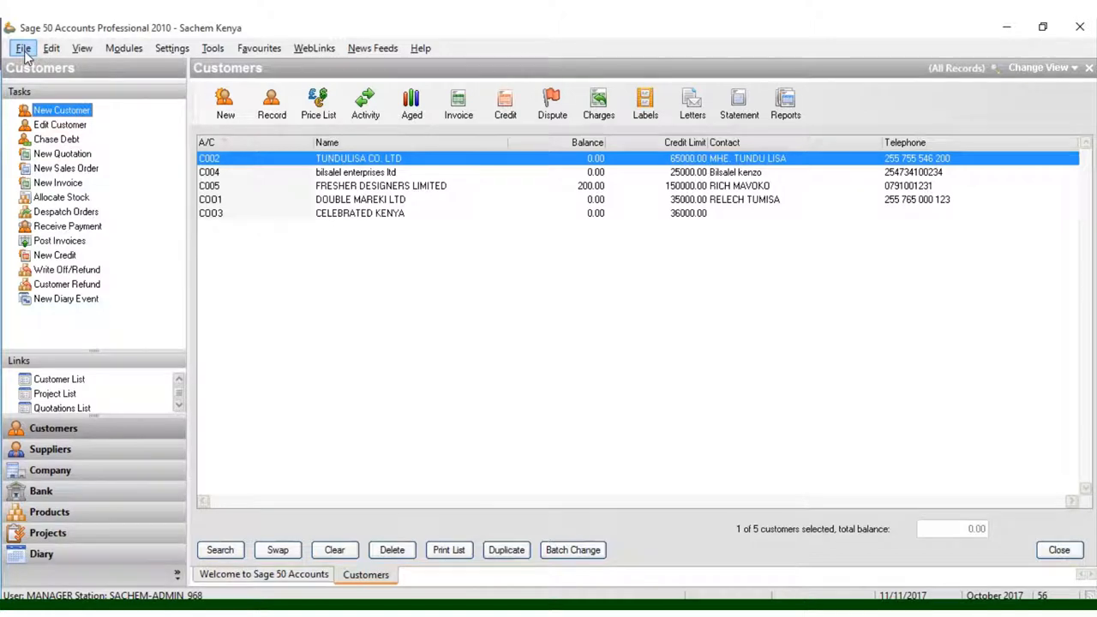
Start creating a new company from the File menu, reaching the Confirm prompt.
click(24, 48)
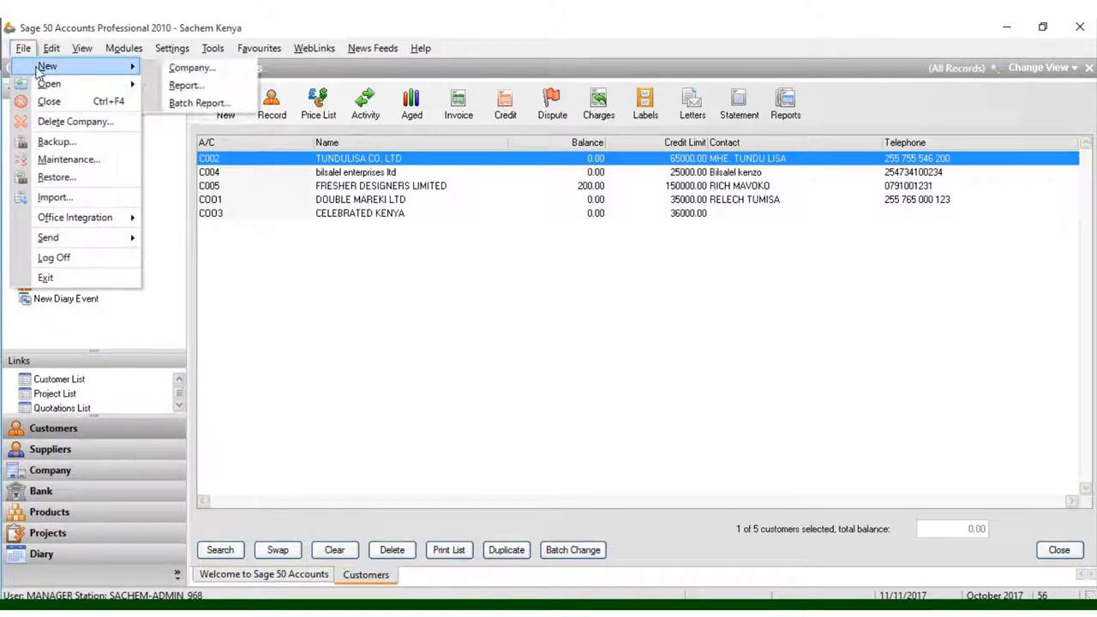
mouse_move(191, 68)
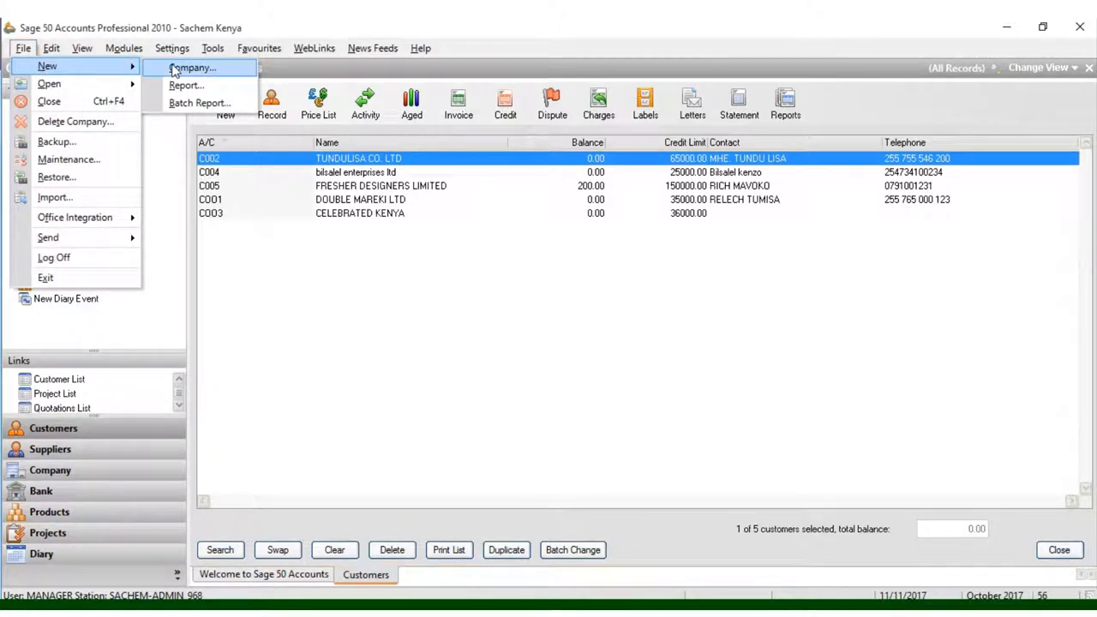
click(192, 67)
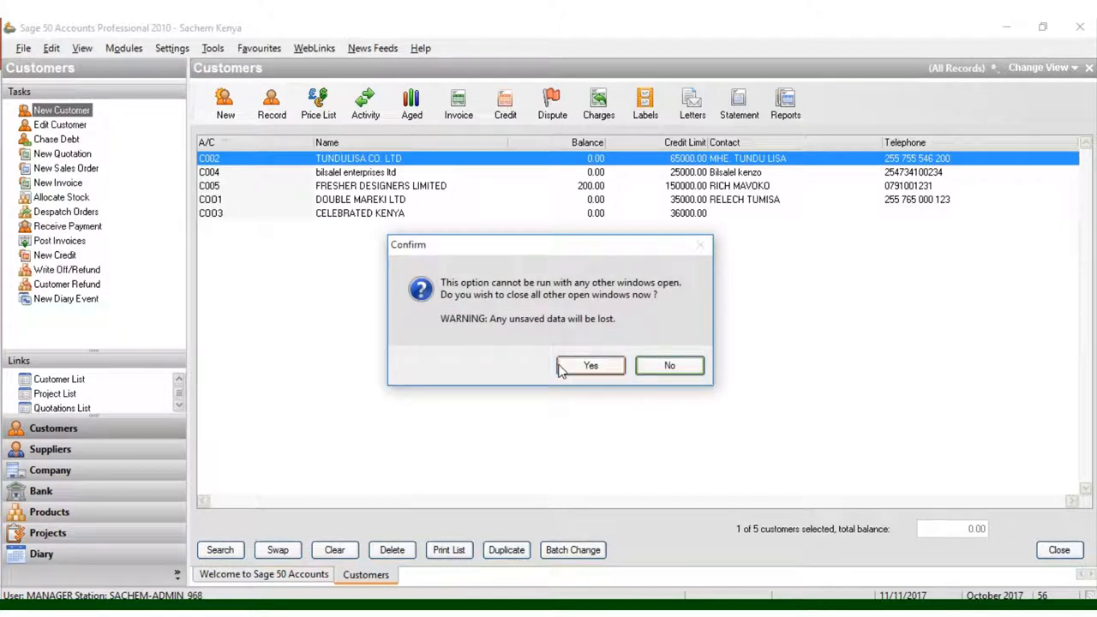
mouse_move(589, 375)
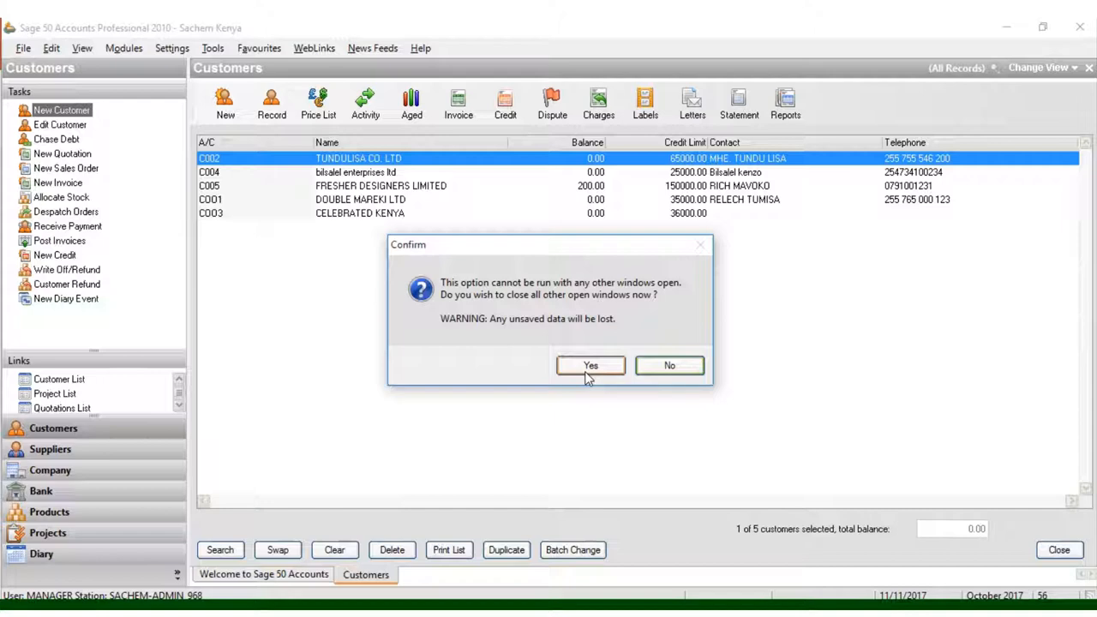
Agree to close other windows and leave the wizard on 'Set-up a new company'.
click(590, 365)
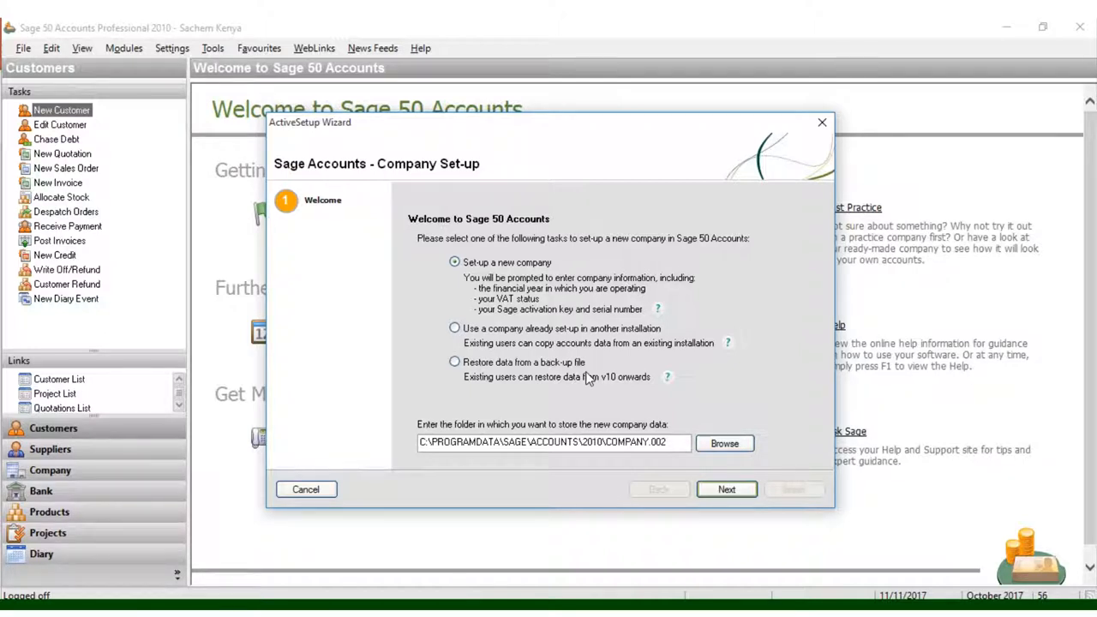
mouse_move(549, 262)
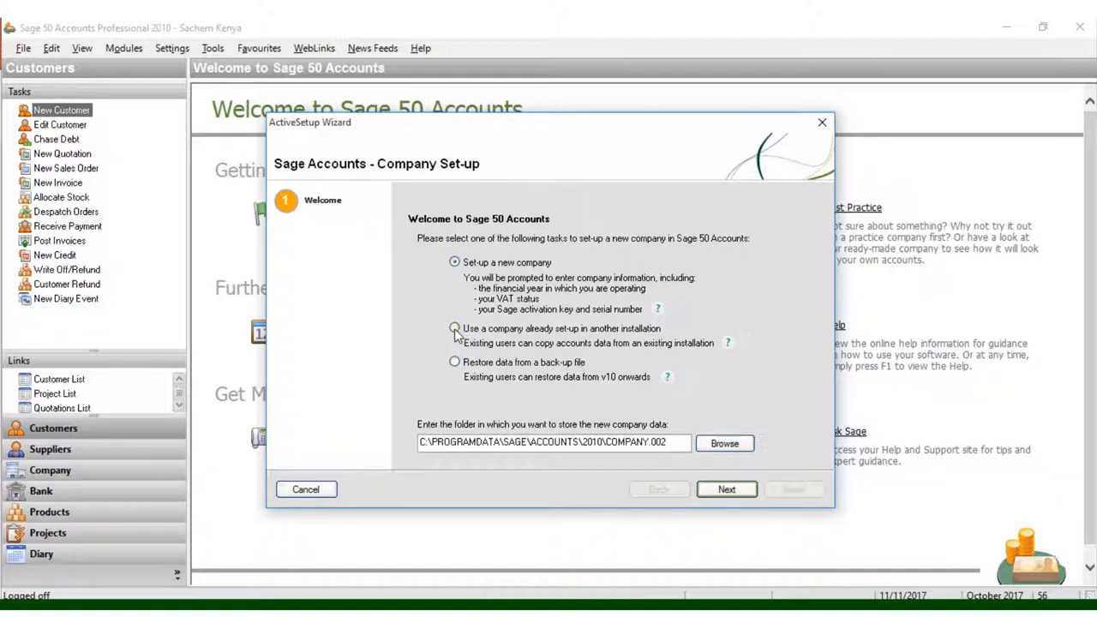
click(454, 328)
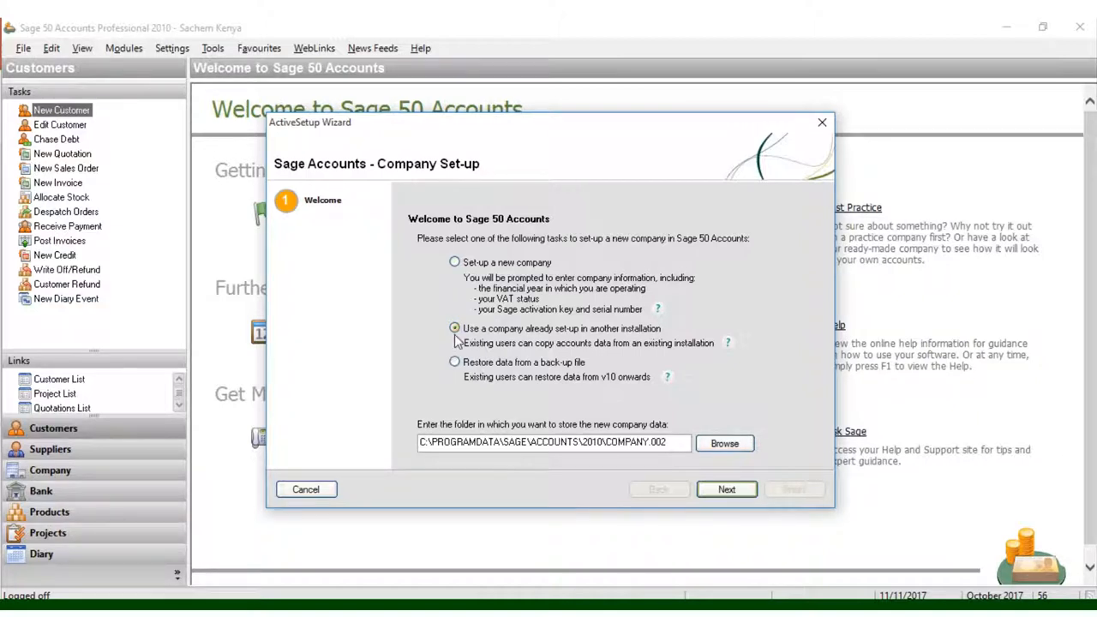
click(454, 361)
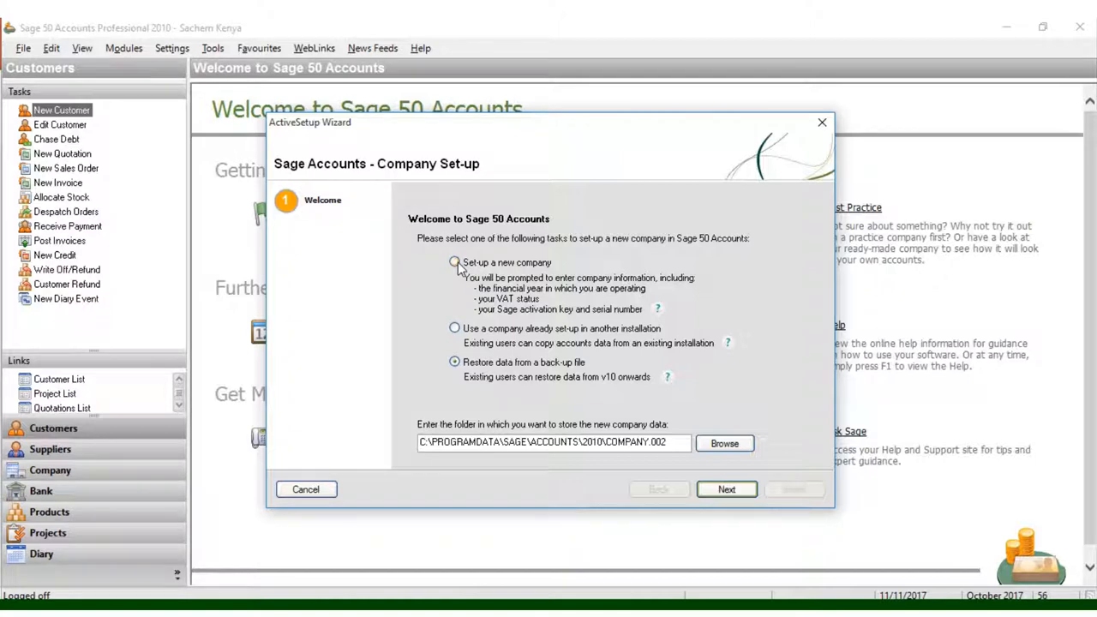
click(455, 262)
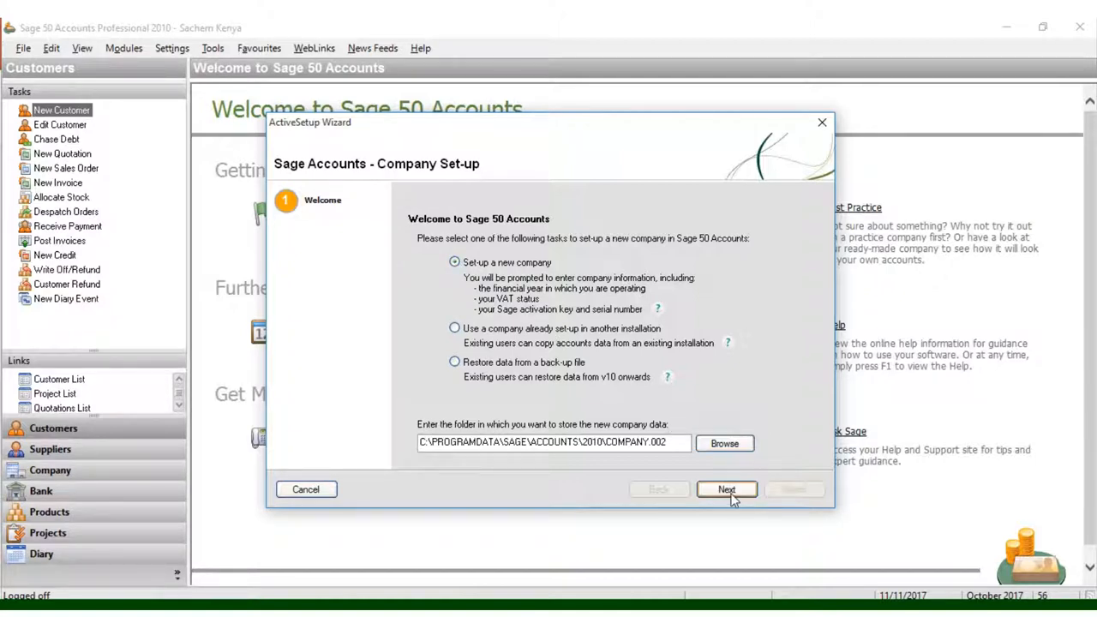
Enter the company name FASTER TECHNOLOGIES & ACCESSORIES LTD on the company details step.
click(725, 489)
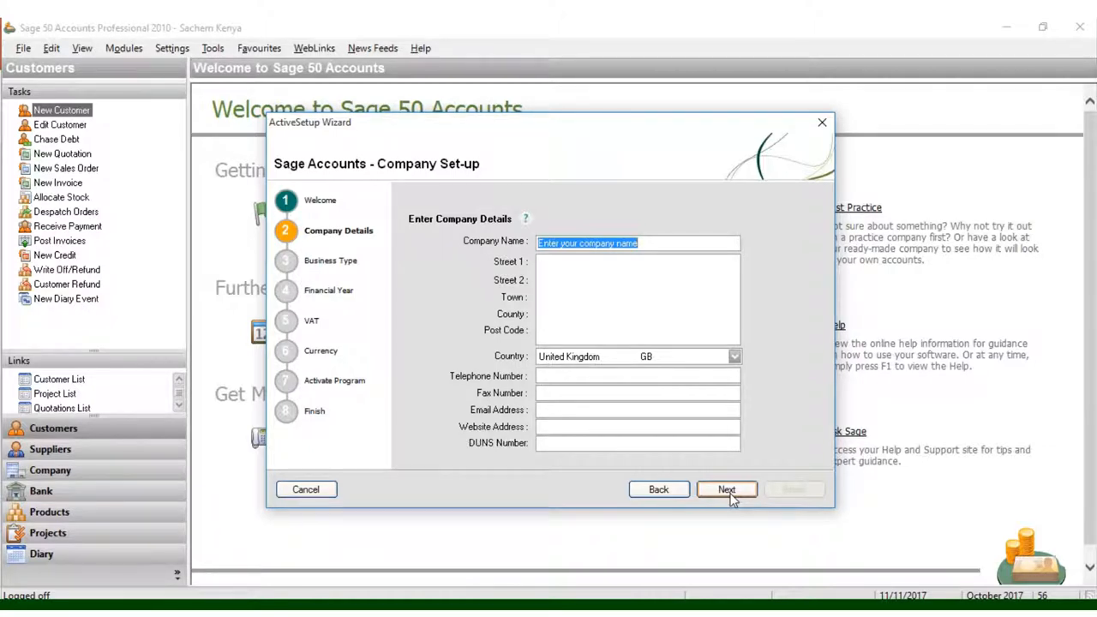
text(fastew)
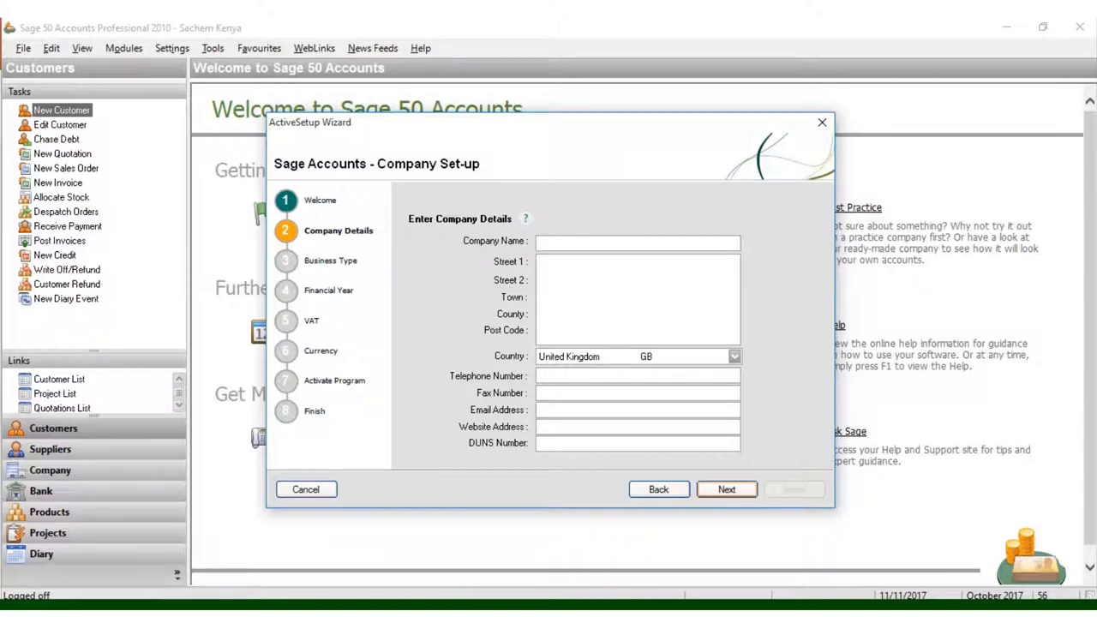
text(FASTER TE)
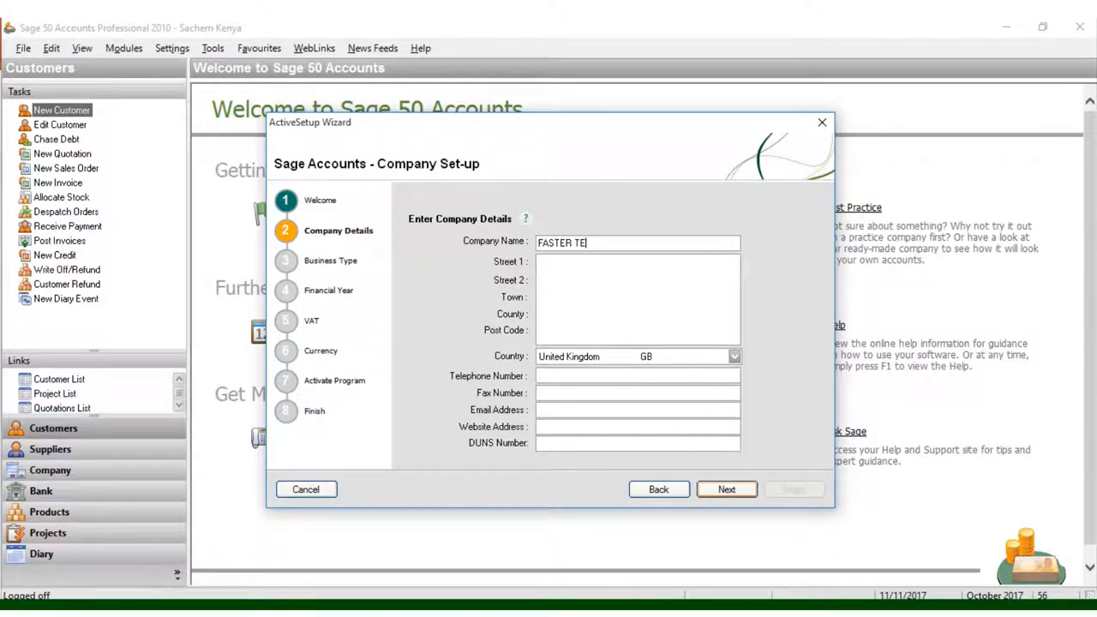
text(CHNOLO)
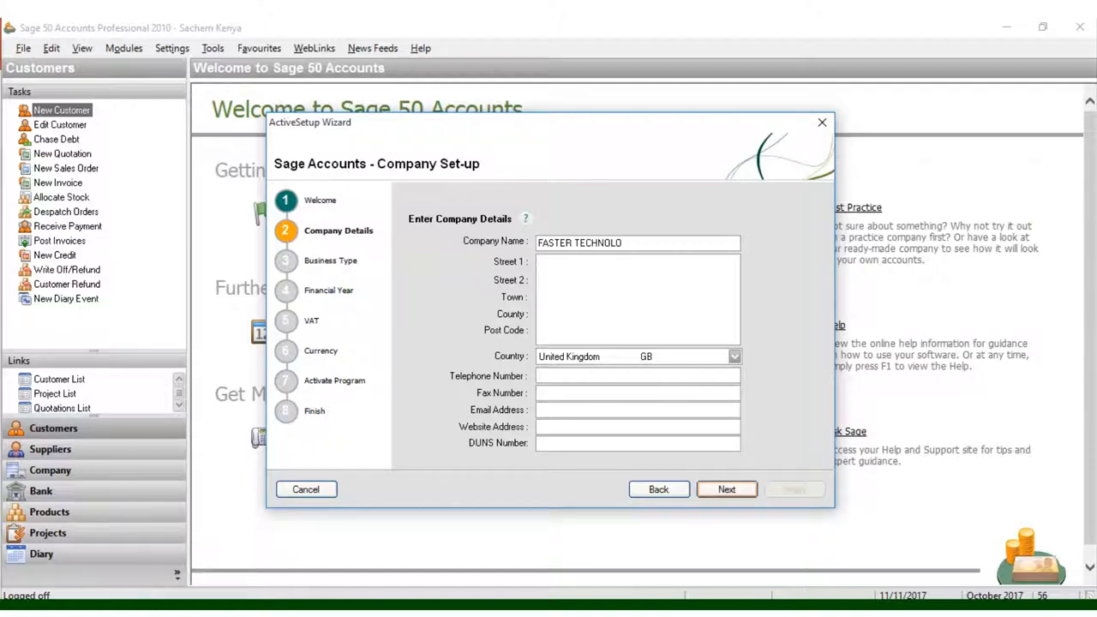
text(GIES)
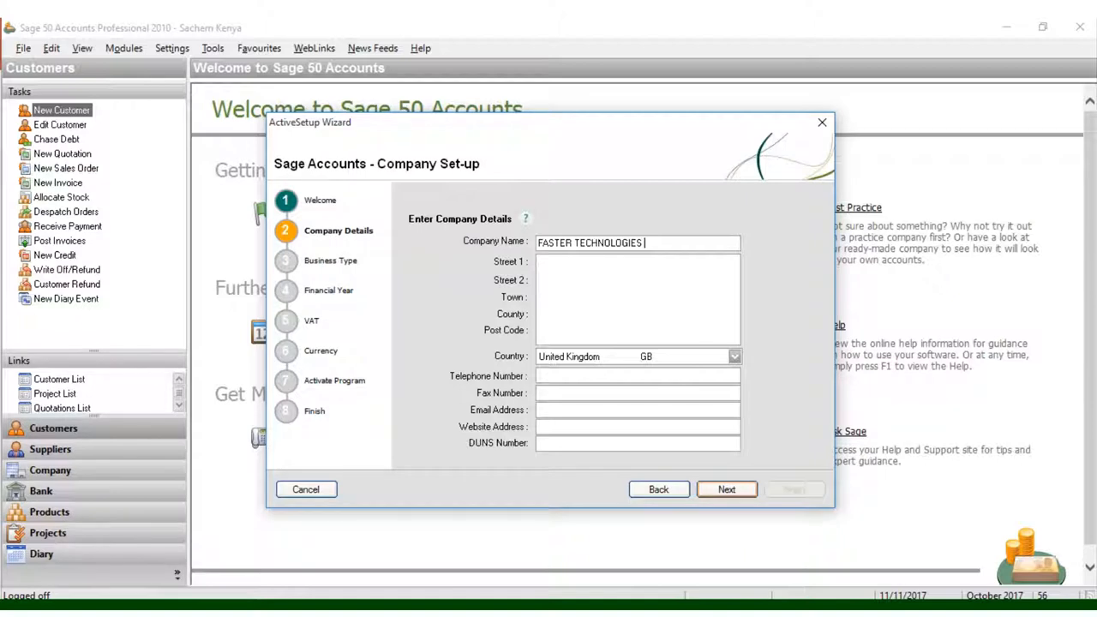
text(& ACCE)
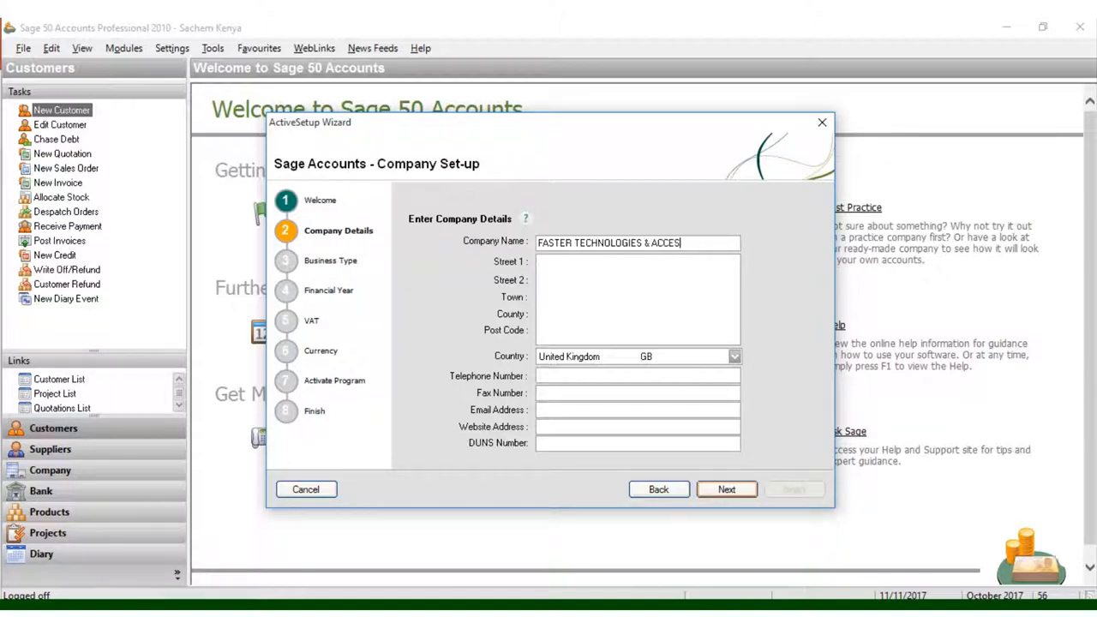
text(SORIES LI)
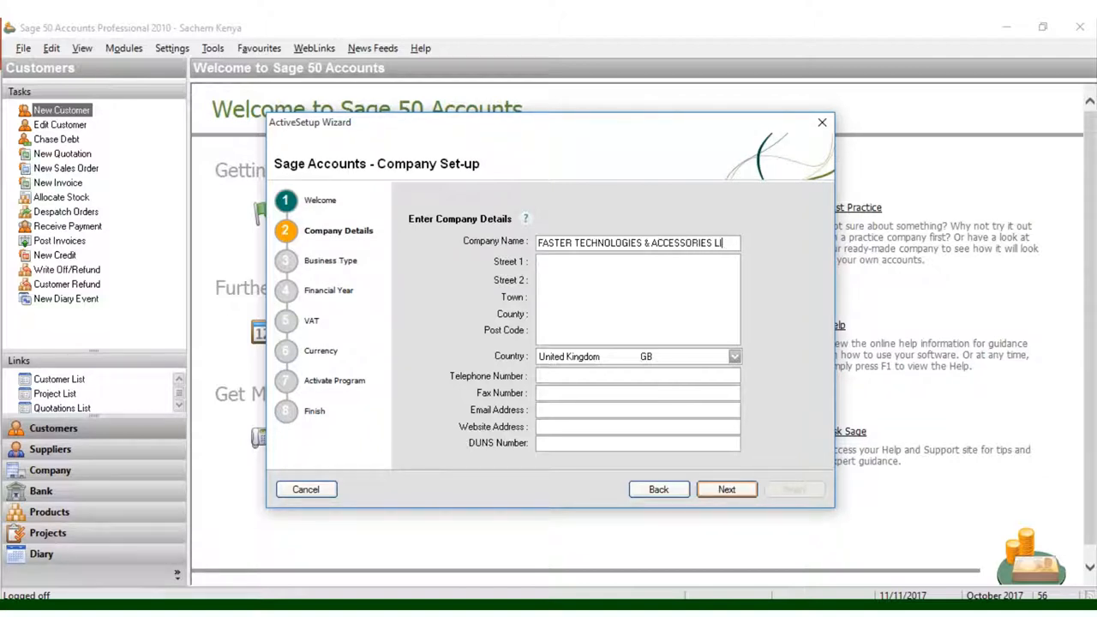
text(D)
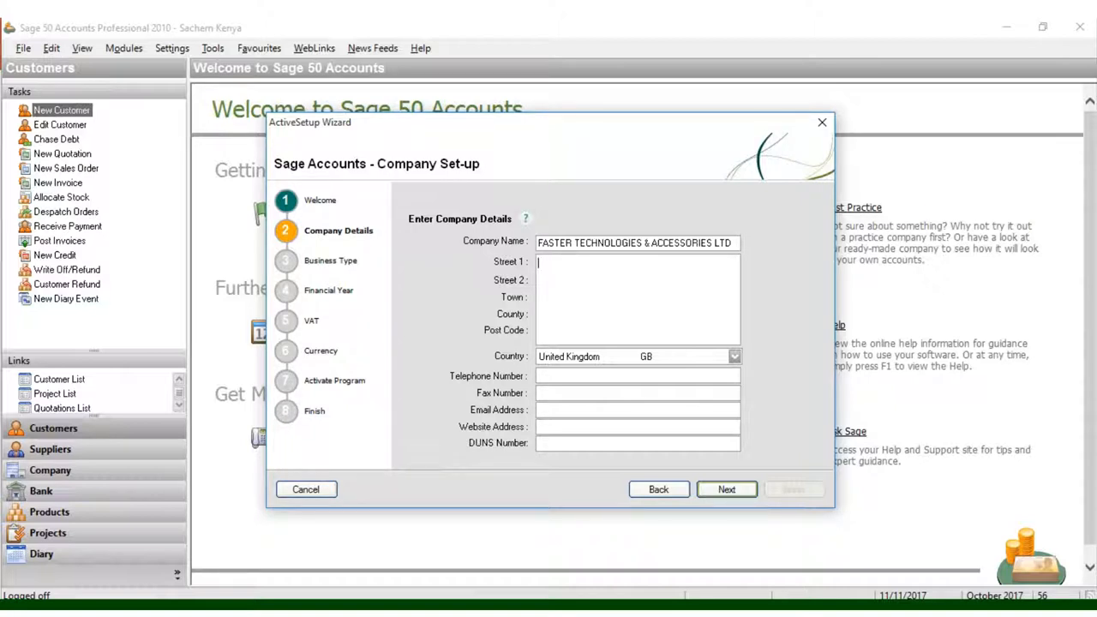
Enter the street off MOI AVENUE and town CBD(CENTRAL BUSINESS DISTRICT).
text(KENYA A)
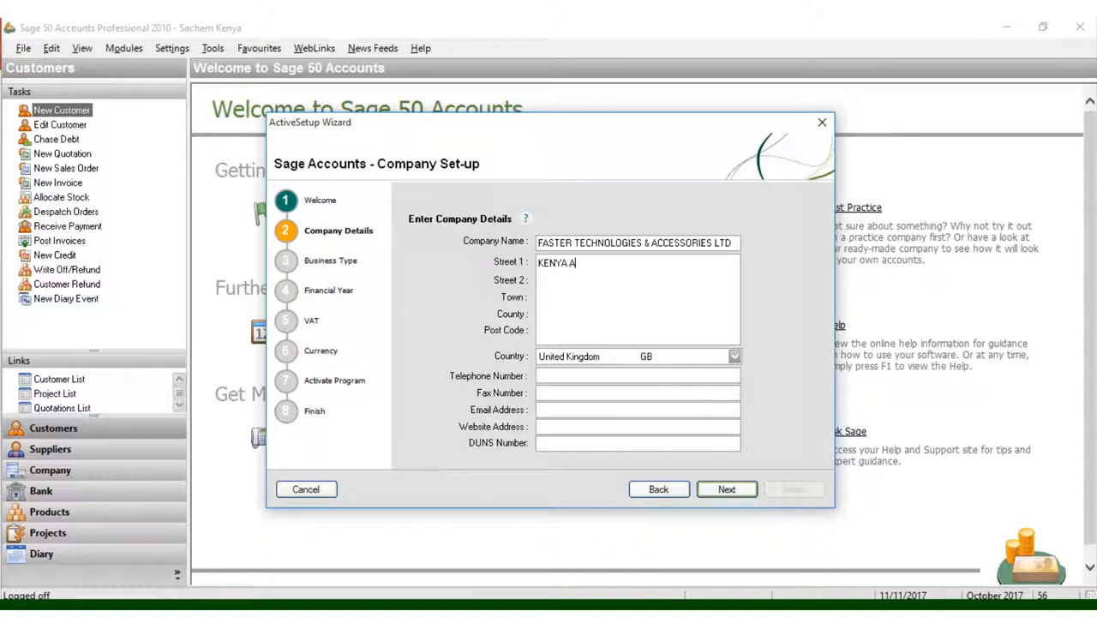
text(VENUE)
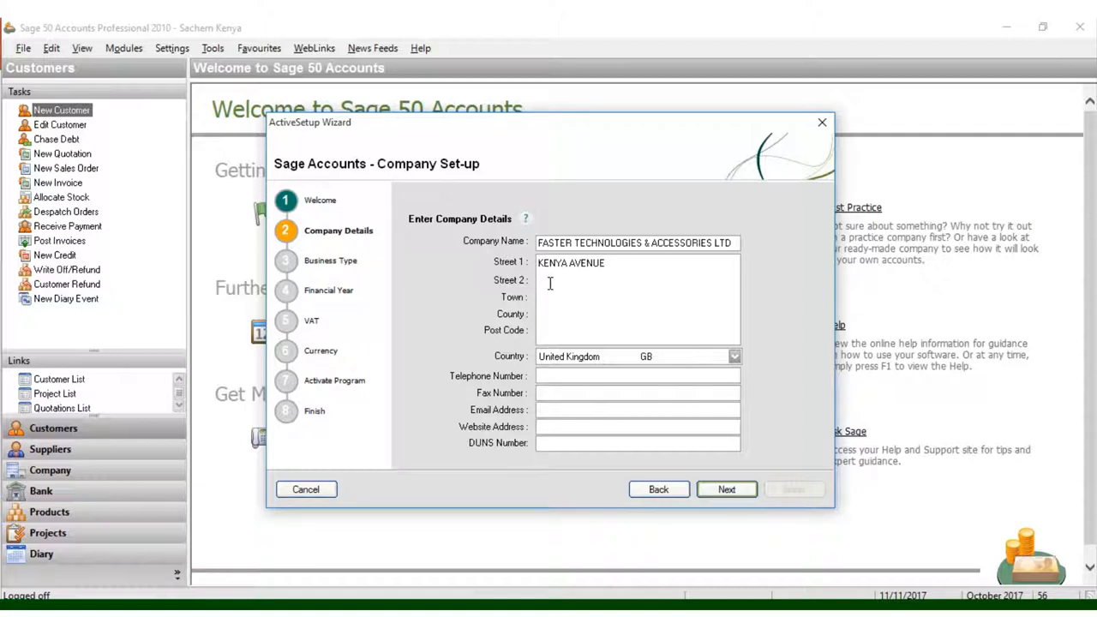
text(OFF)
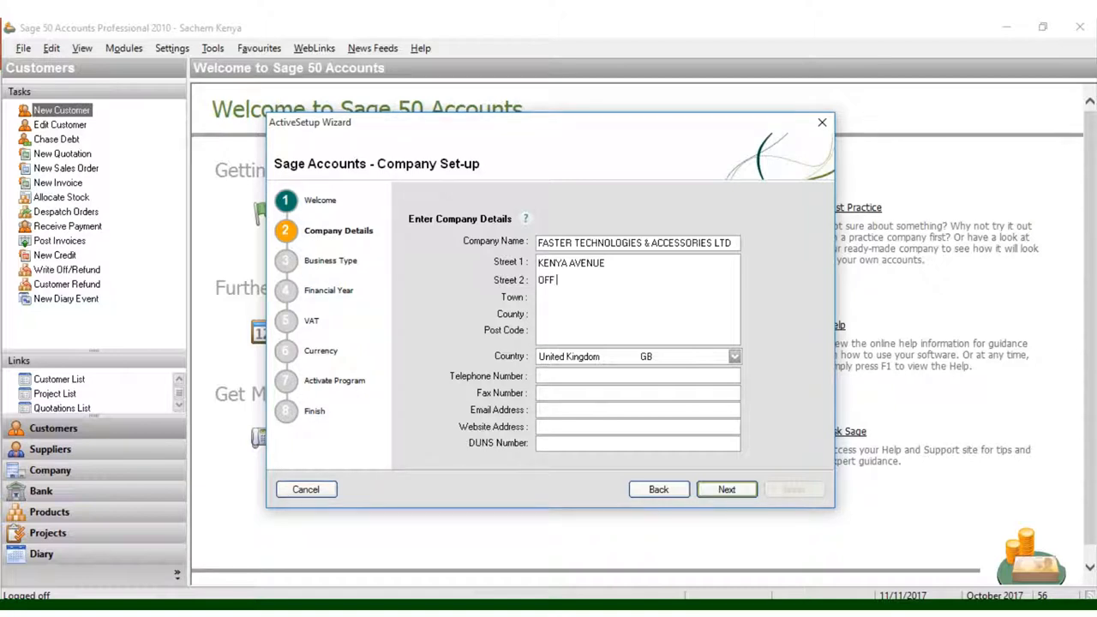
text(MOI)
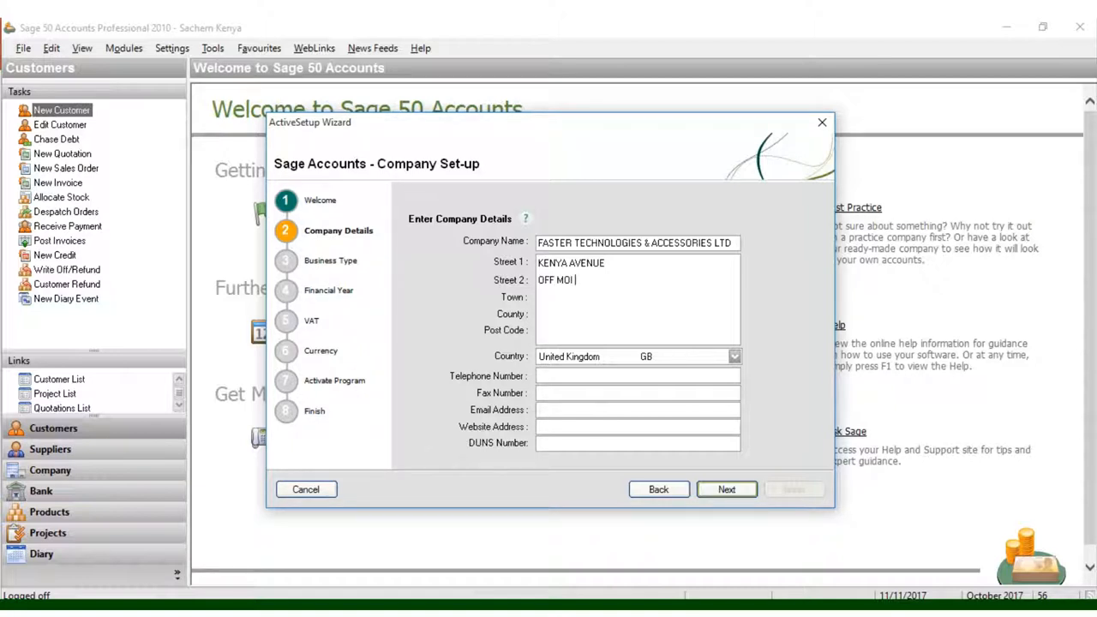
text(AVENUE)
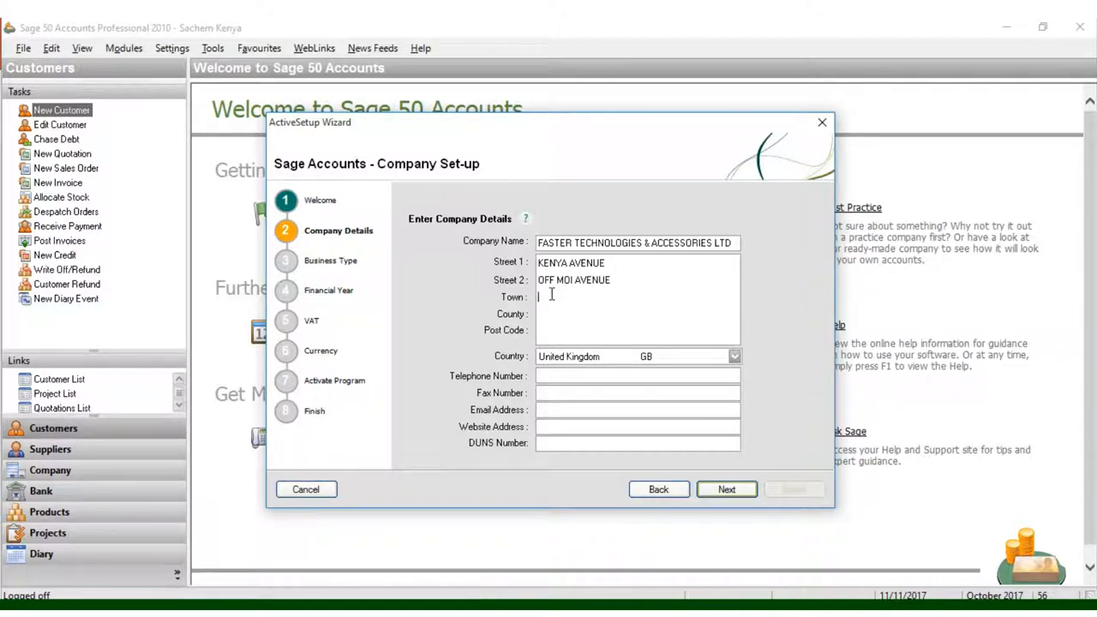
text(CBD)
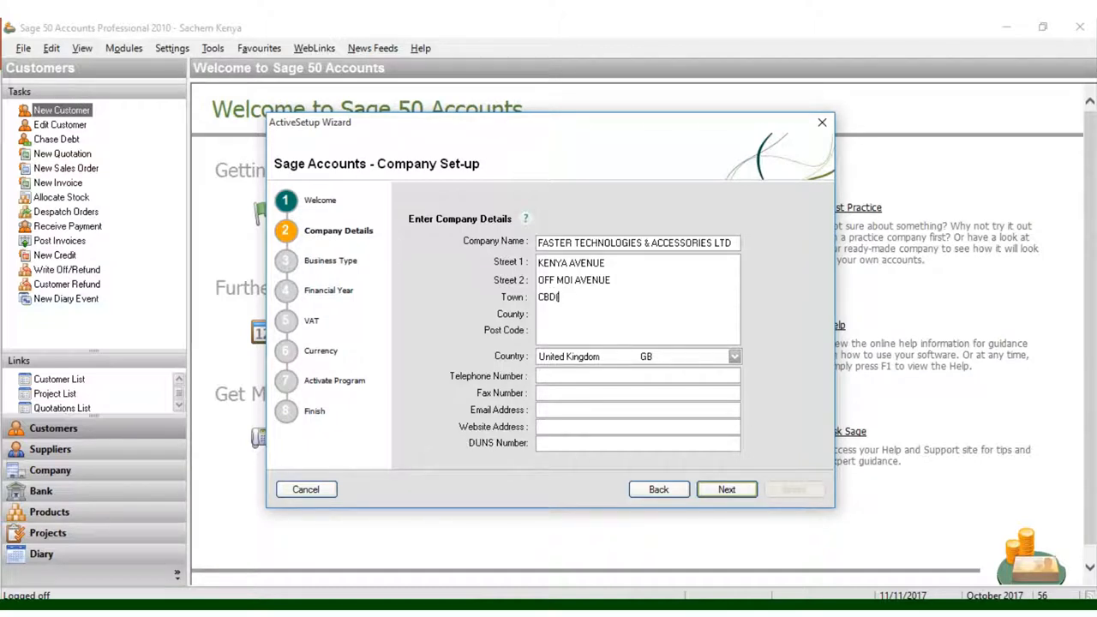
text((CENTRA)
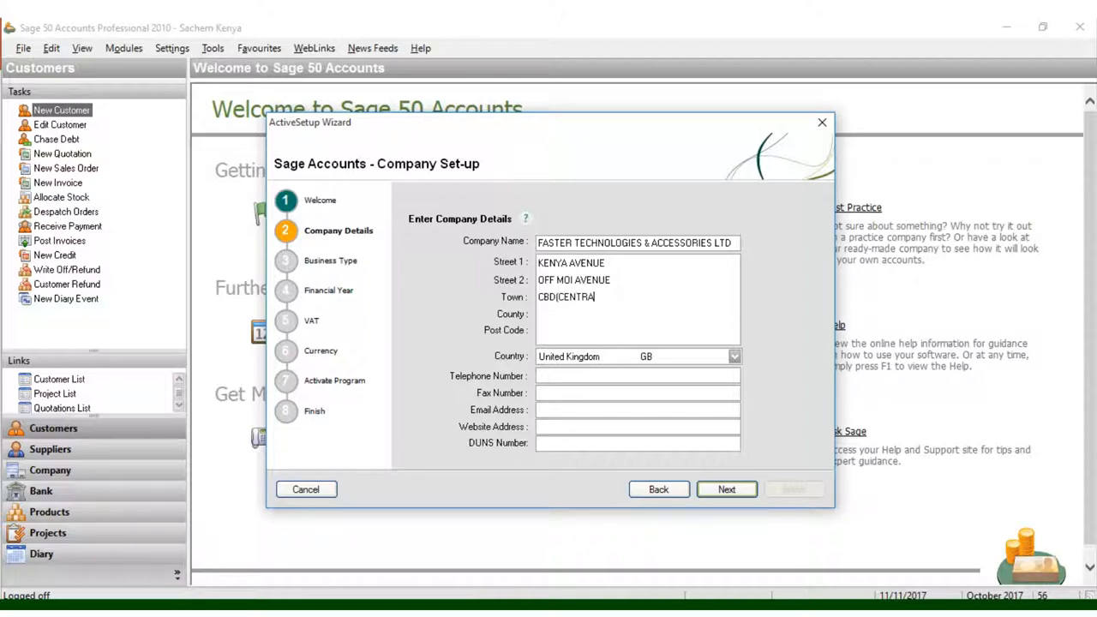
text(BU)
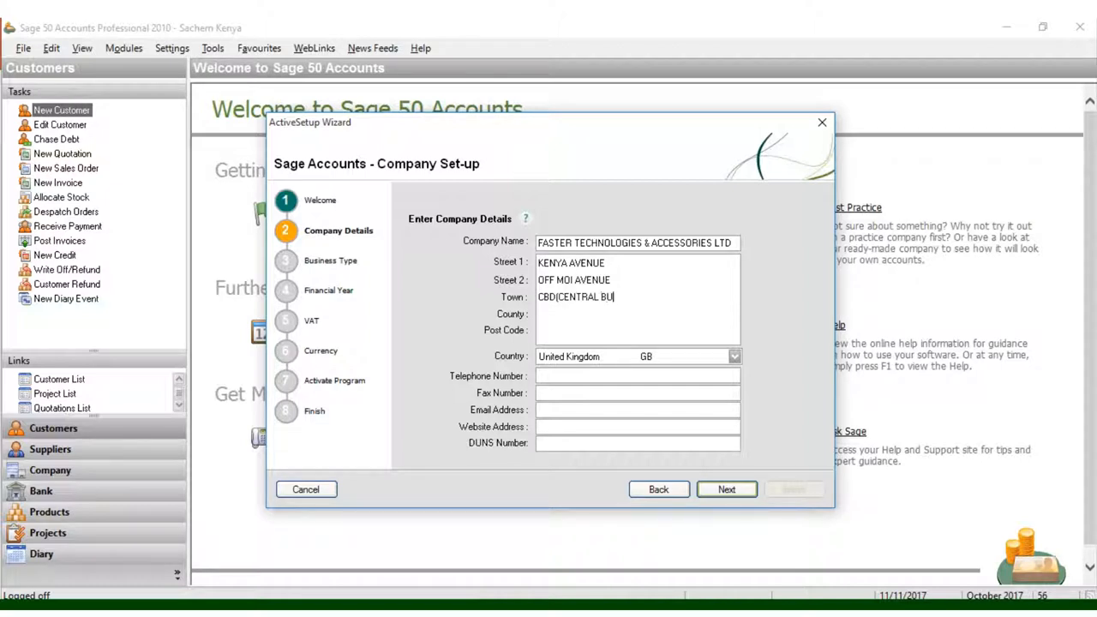
text(SINESS)
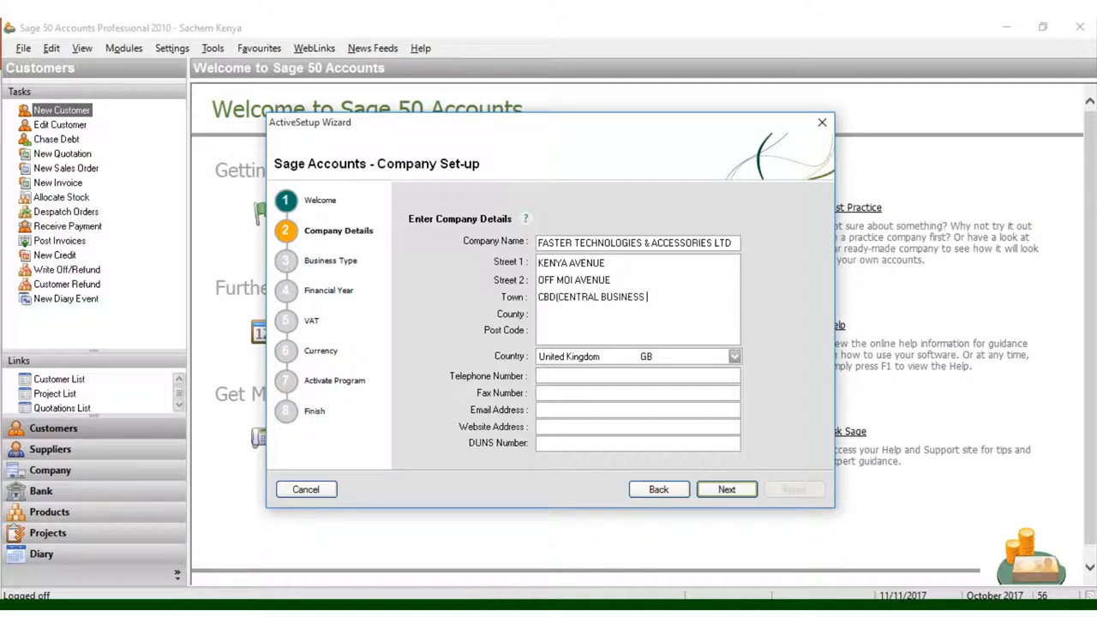
text(DISTRICT)
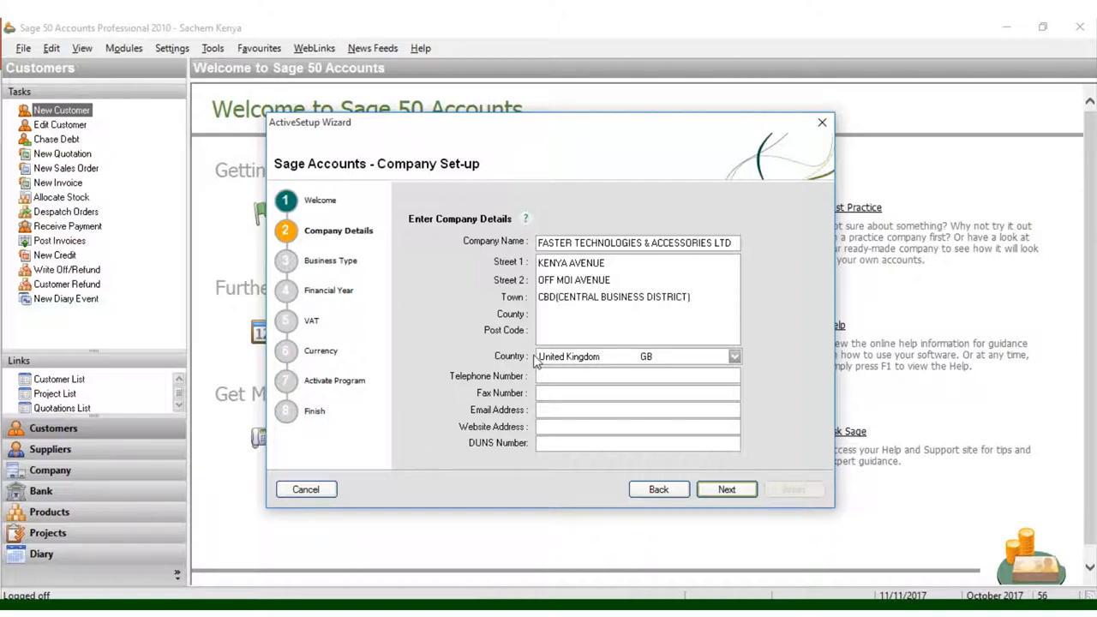
Enter county NAIROBI and post code +254.
click(690, 296)
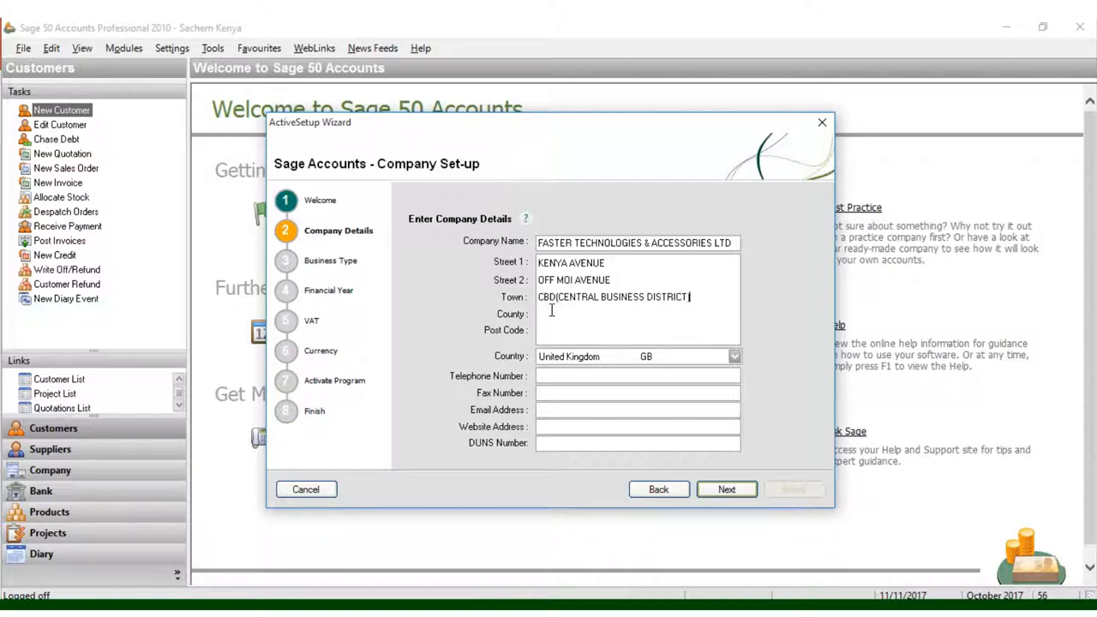
text(NAIROBI)
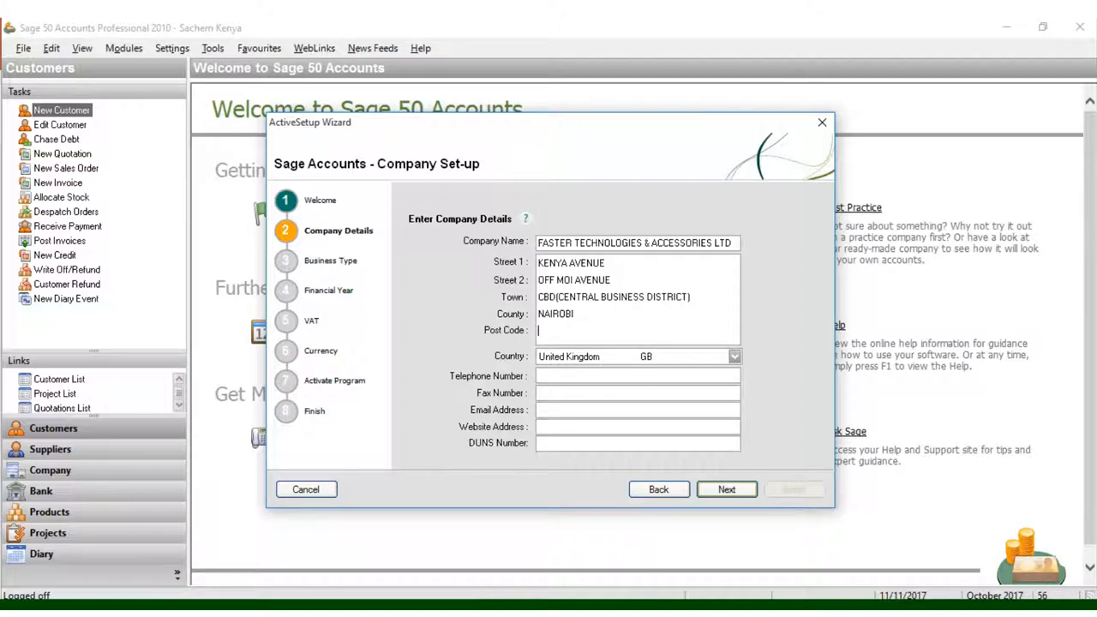
text(+254)
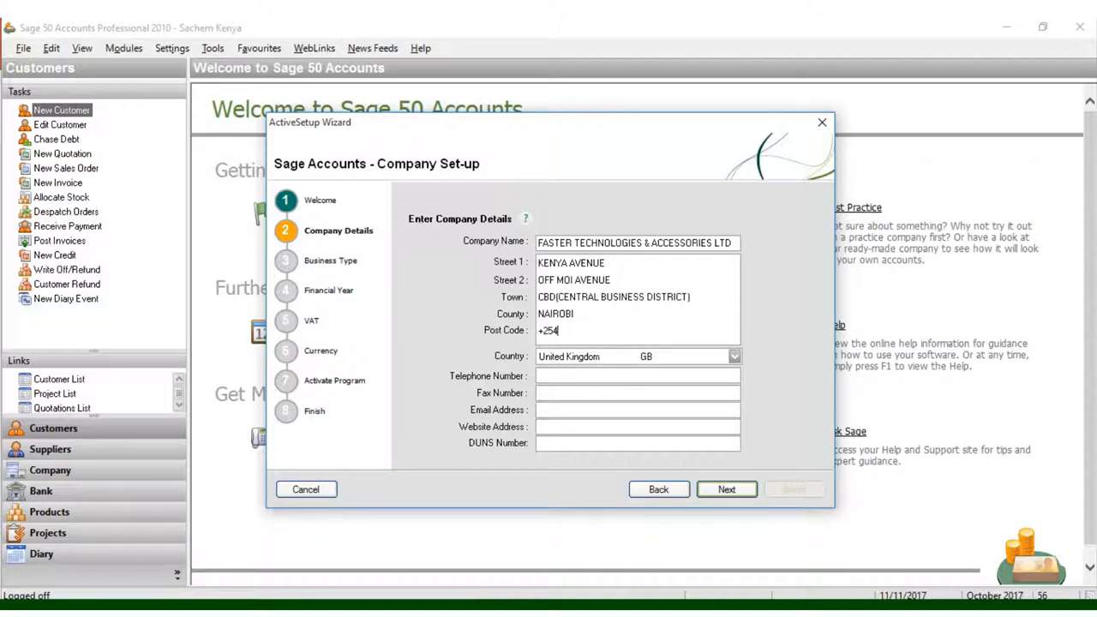
Set the country to Kenya KE and begin the telephone number with 07.
click(733, 355)
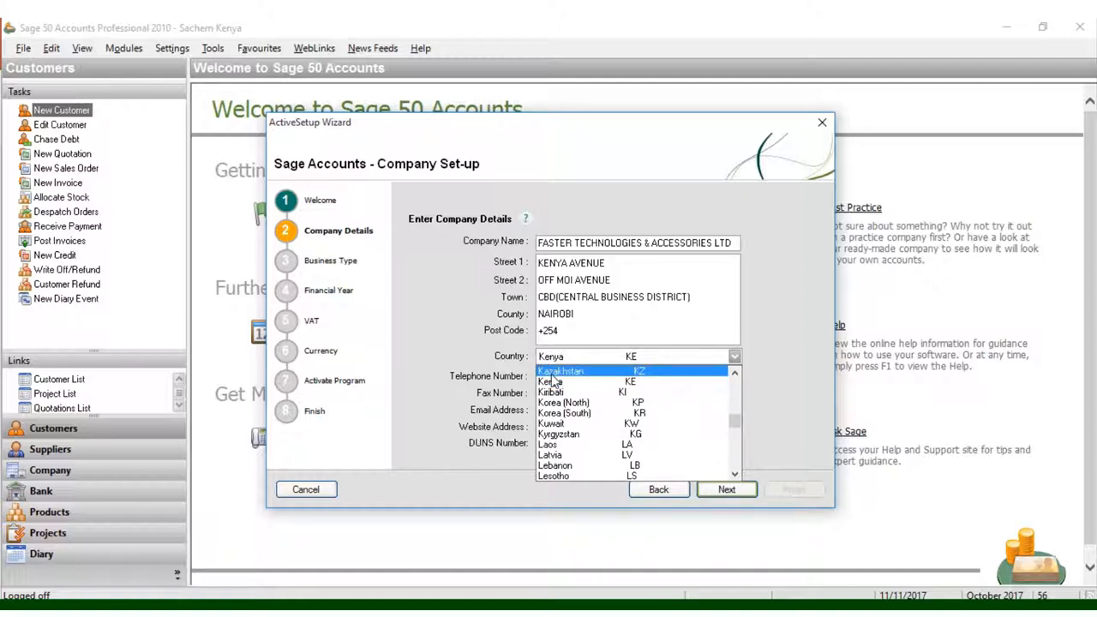
click(551, 380)
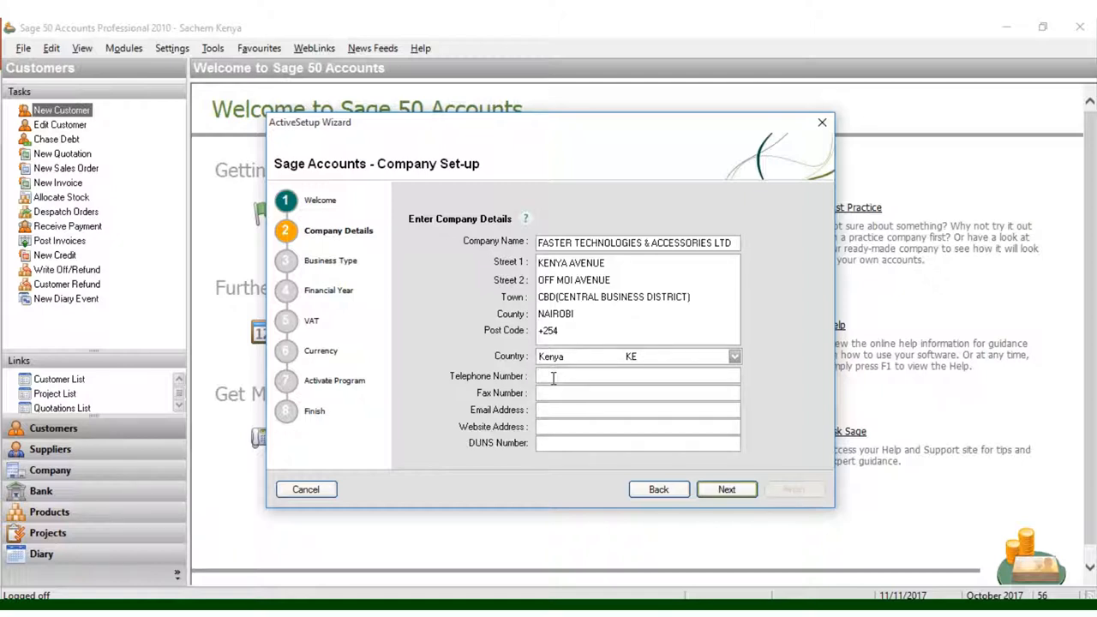
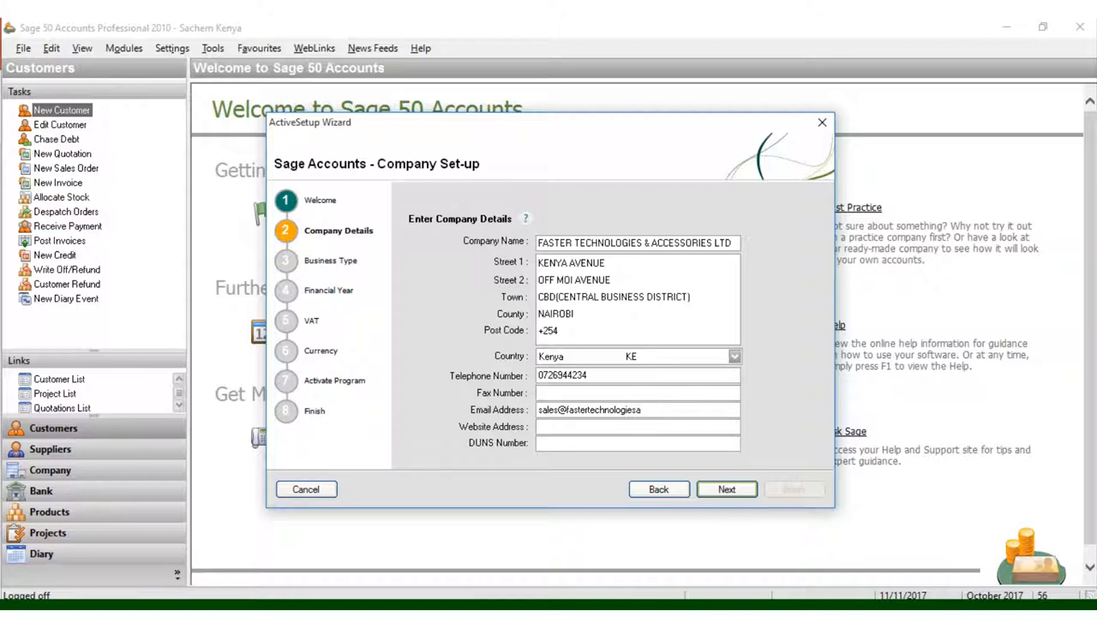
click(639, 410)
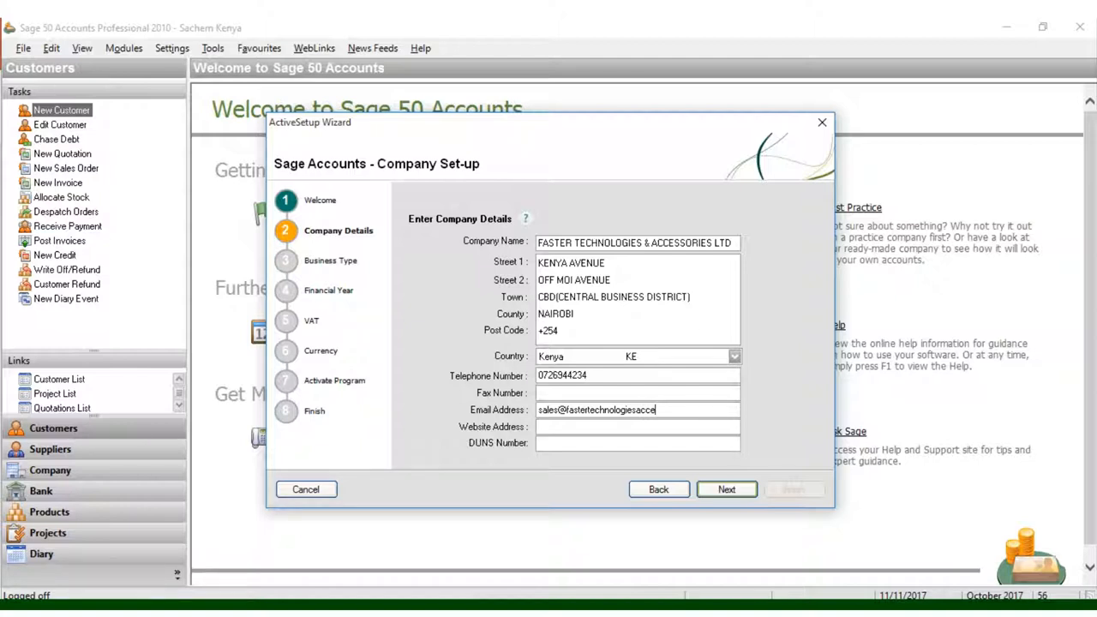
key(BackSpace)
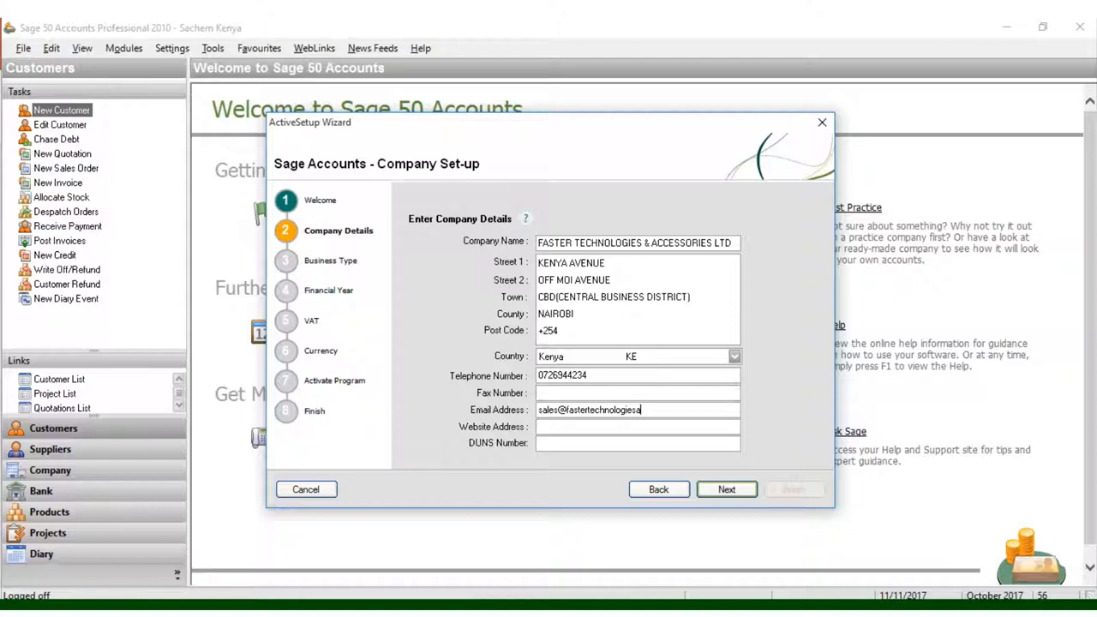
key(Backspace)
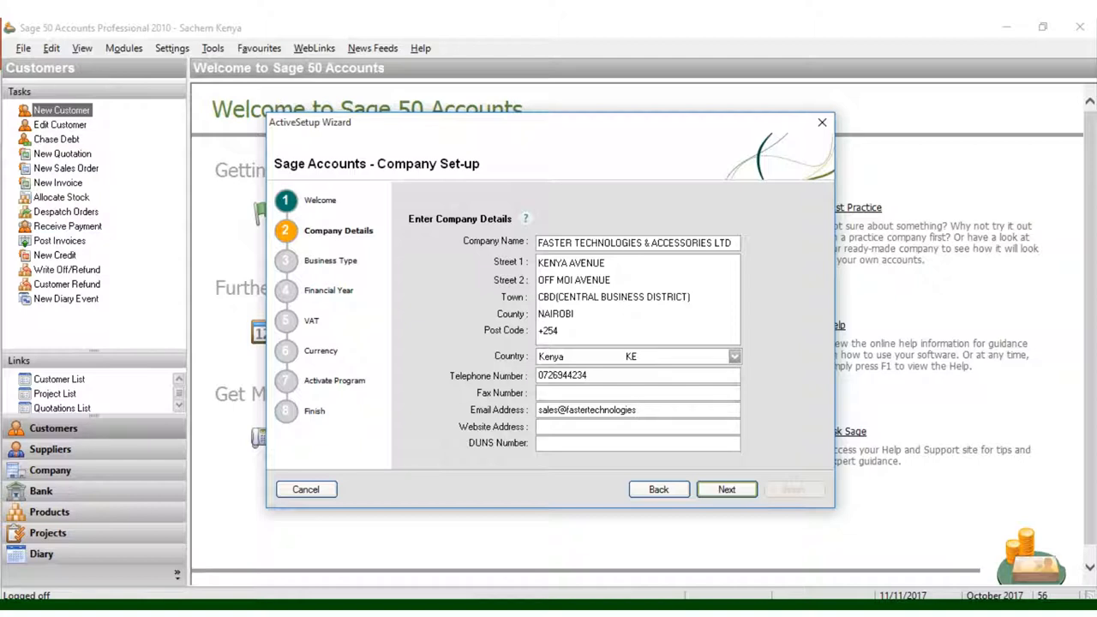
text(.co.ke)
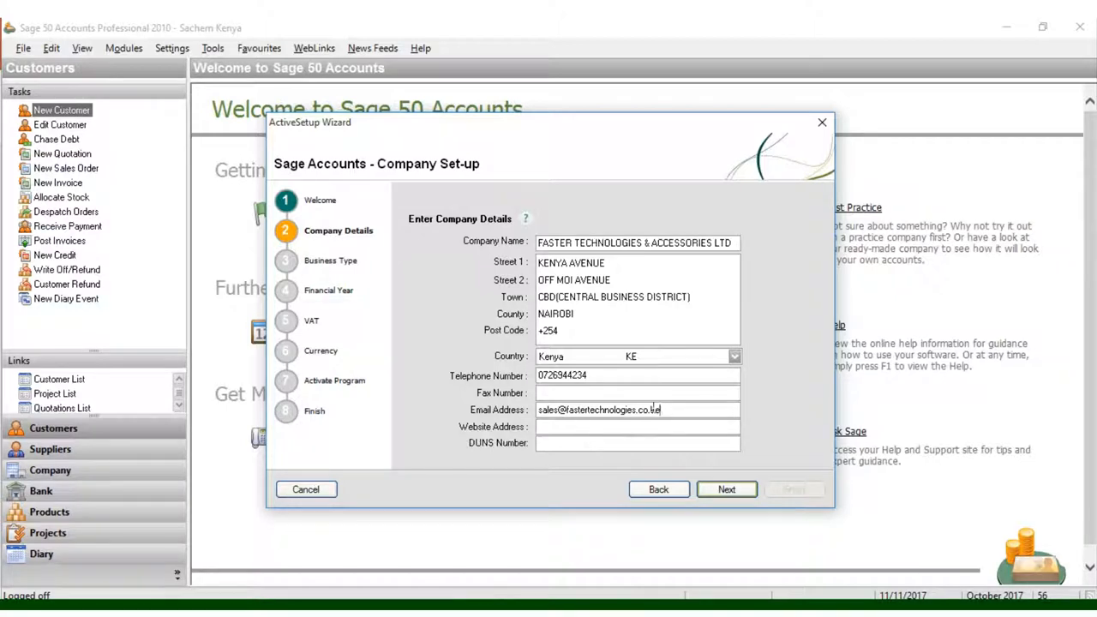
Select and copy the fastertechnologies.co.ke domain for reuse.
double_click(615, 408)
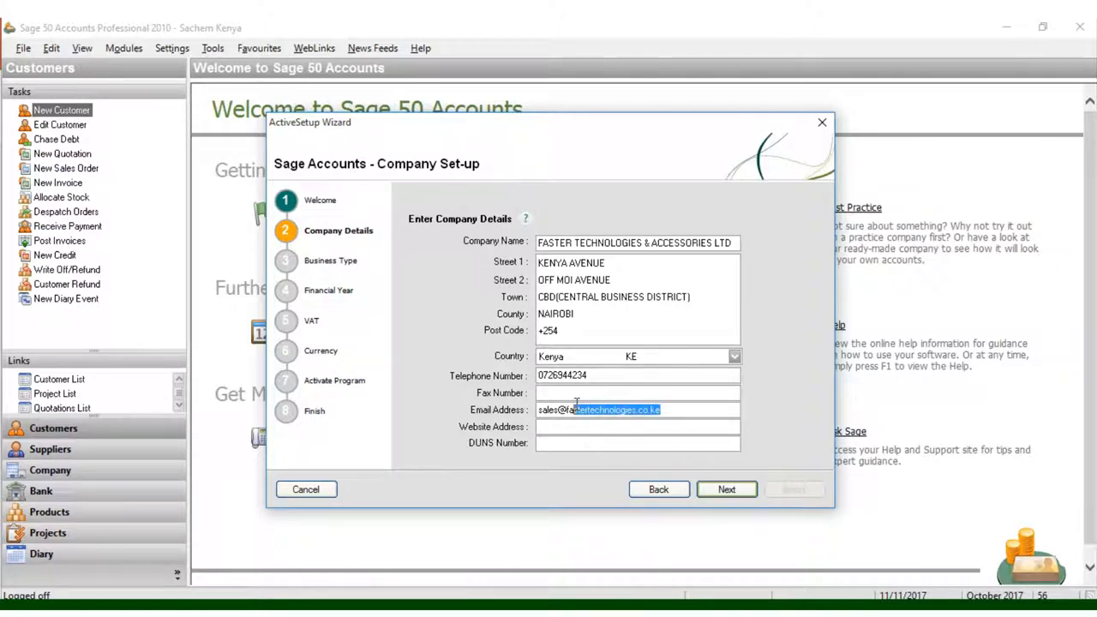
right_click(600, 410)
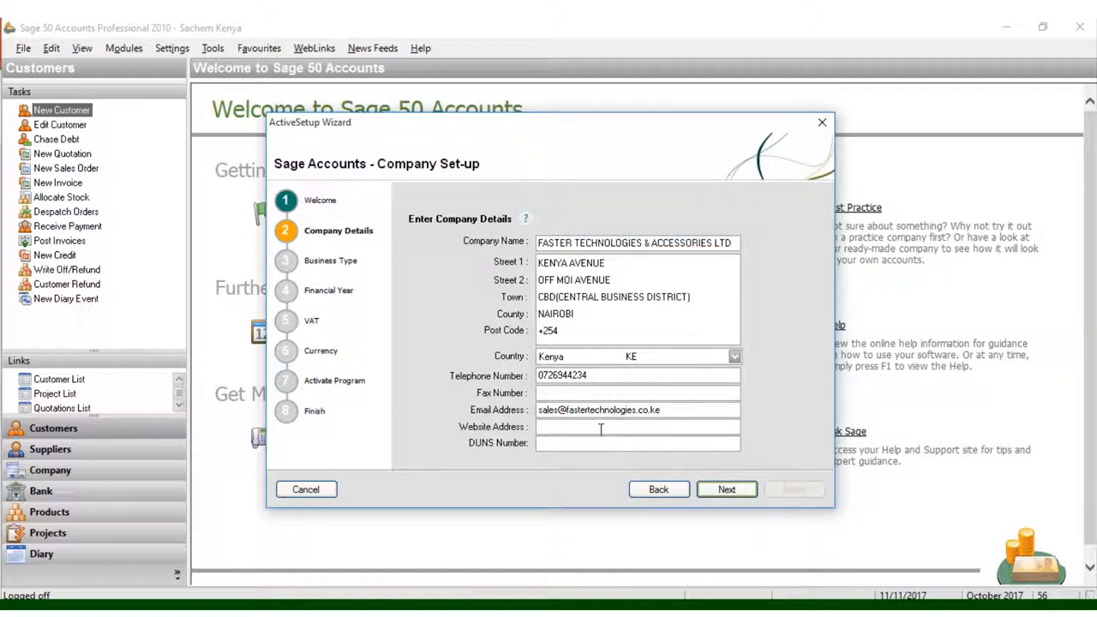
text(www.)
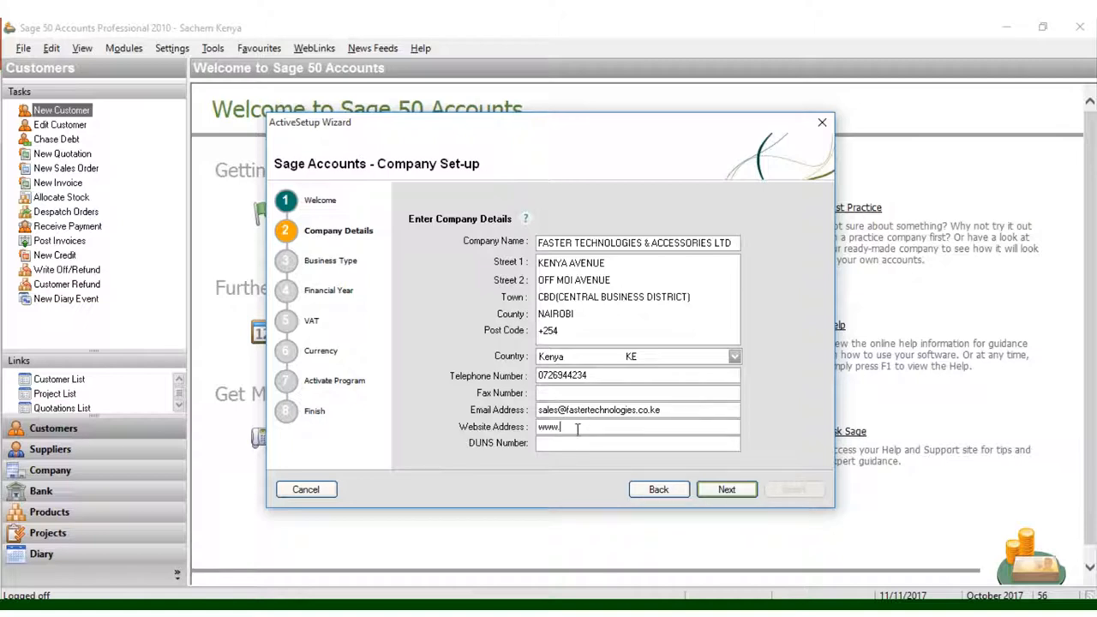
right_click(557, 427)
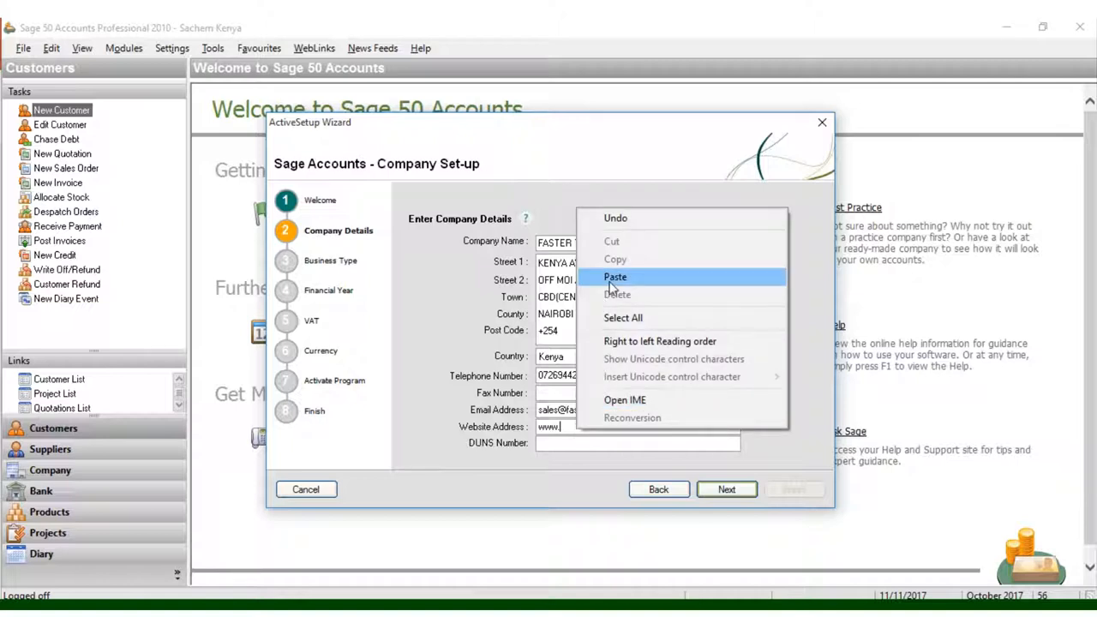
click(616, 277)
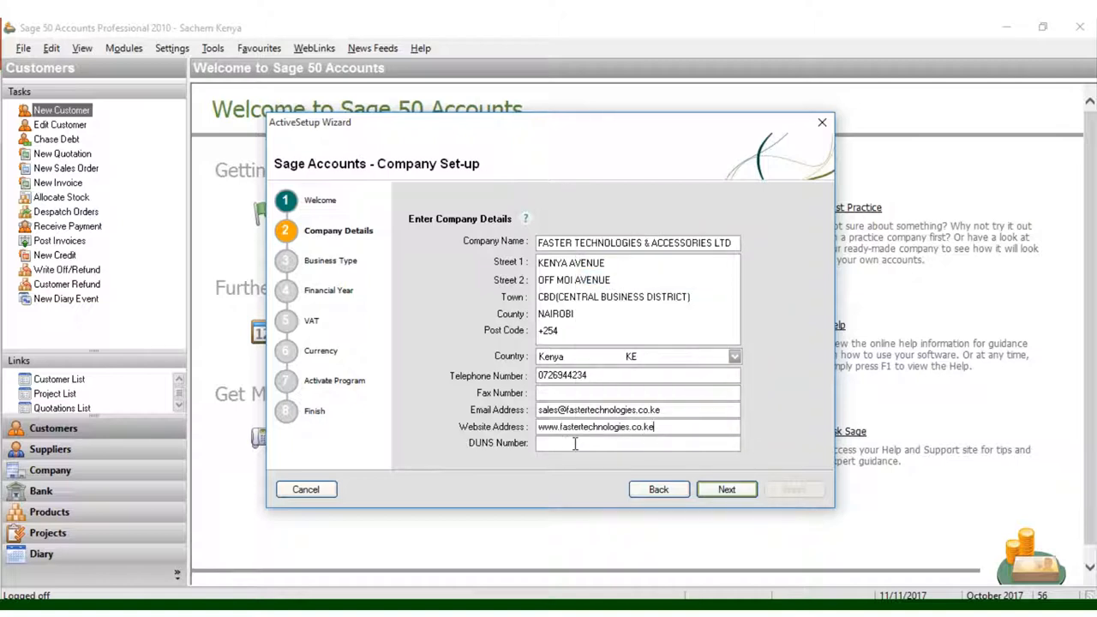
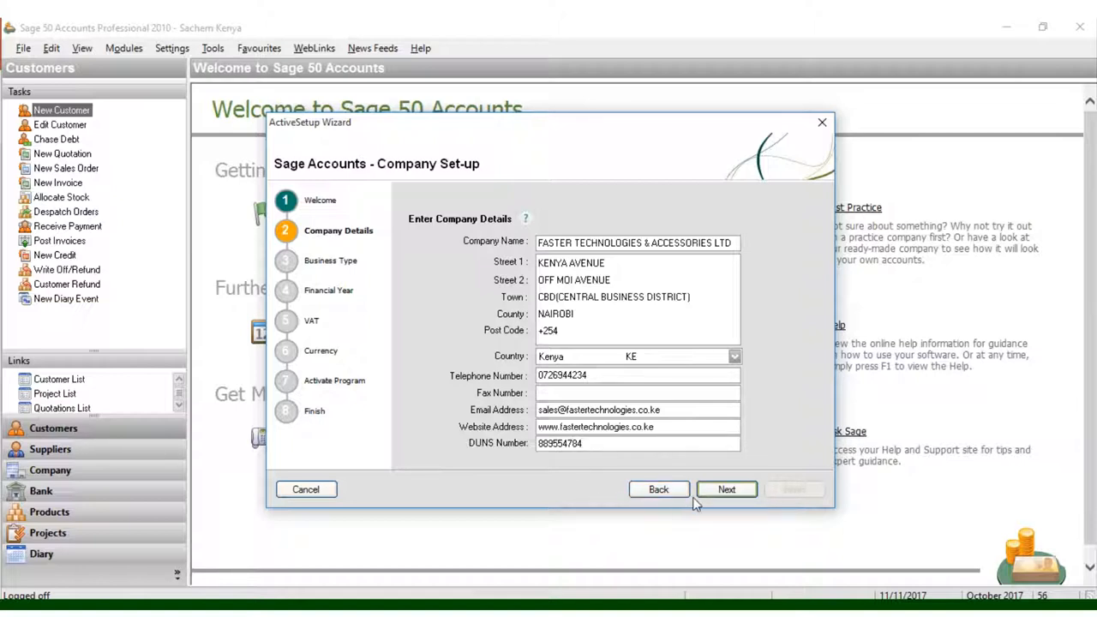
click(726, 489)
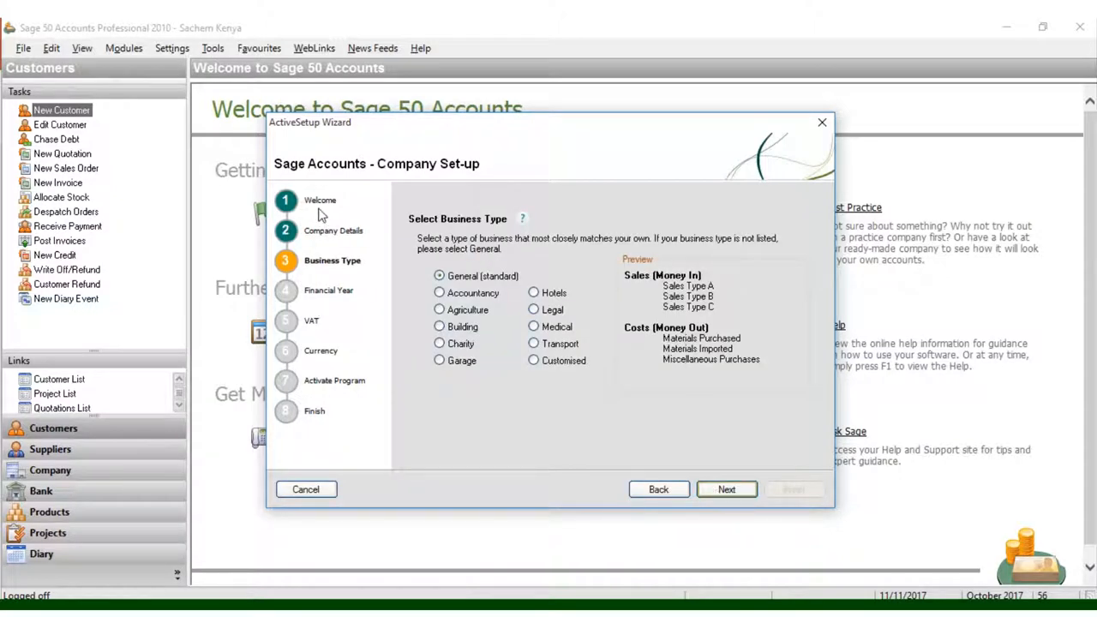
mouse_move(351, 238)
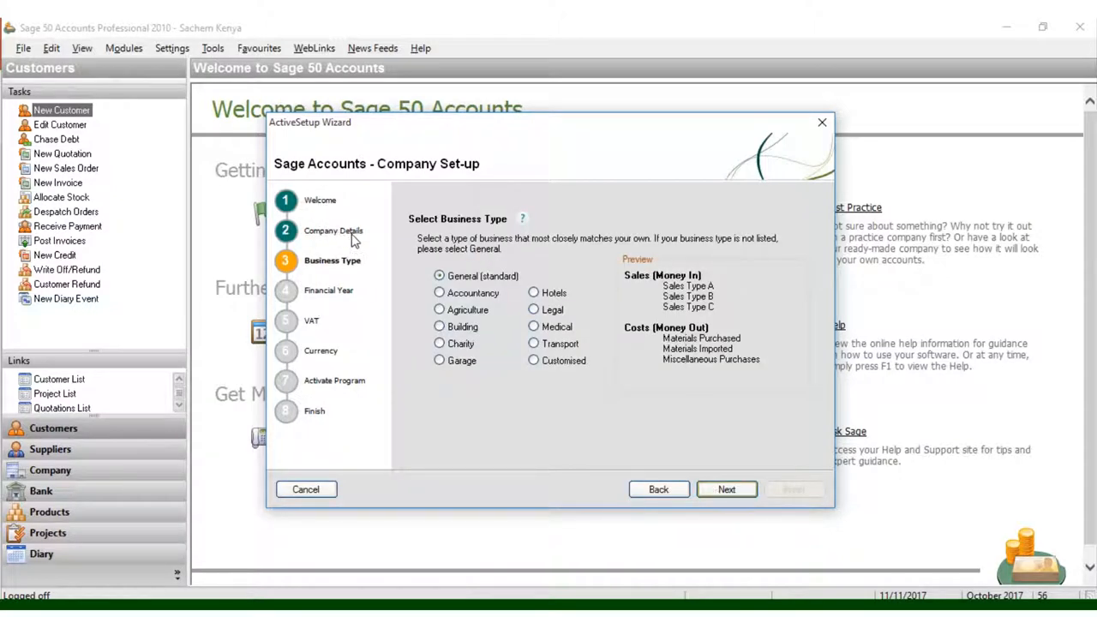
mouse_move(351, 270)
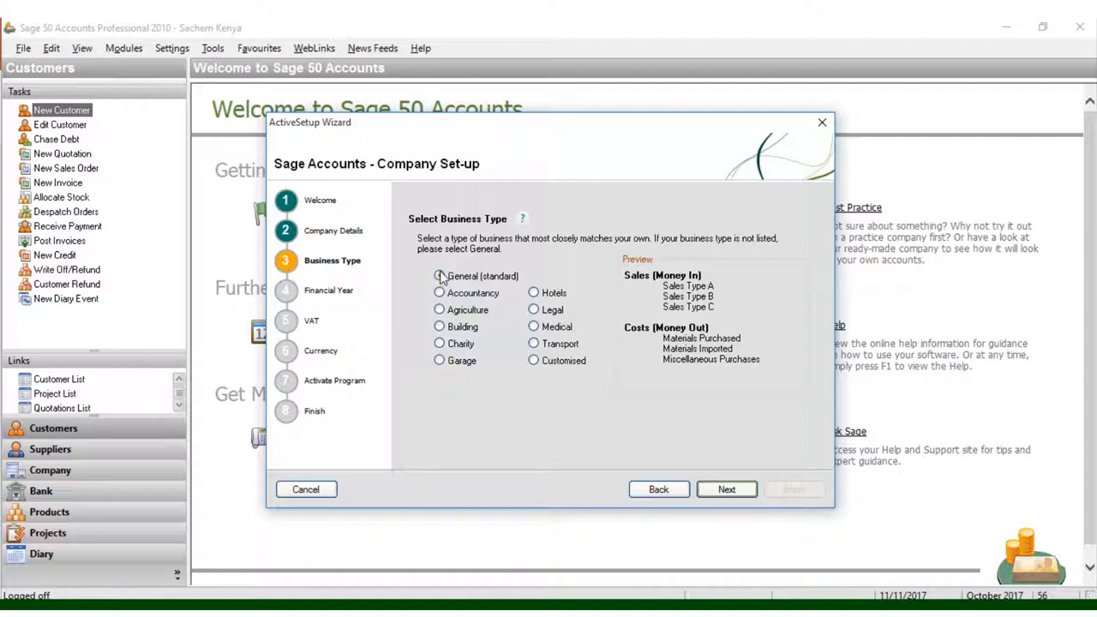
click(440, 275)
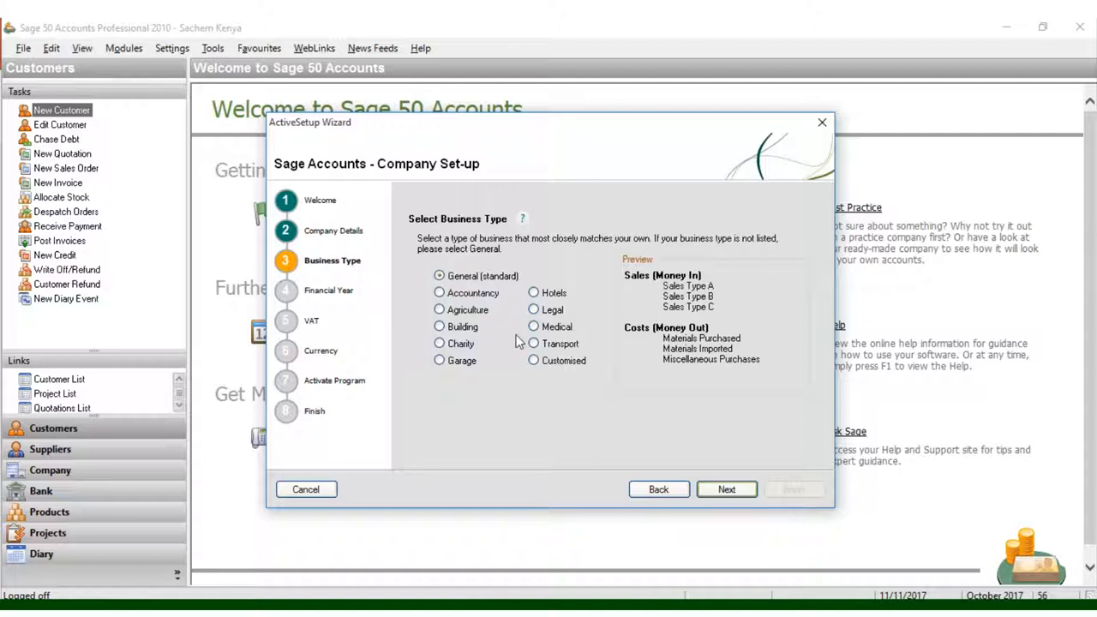
mouse_move(548, 332)
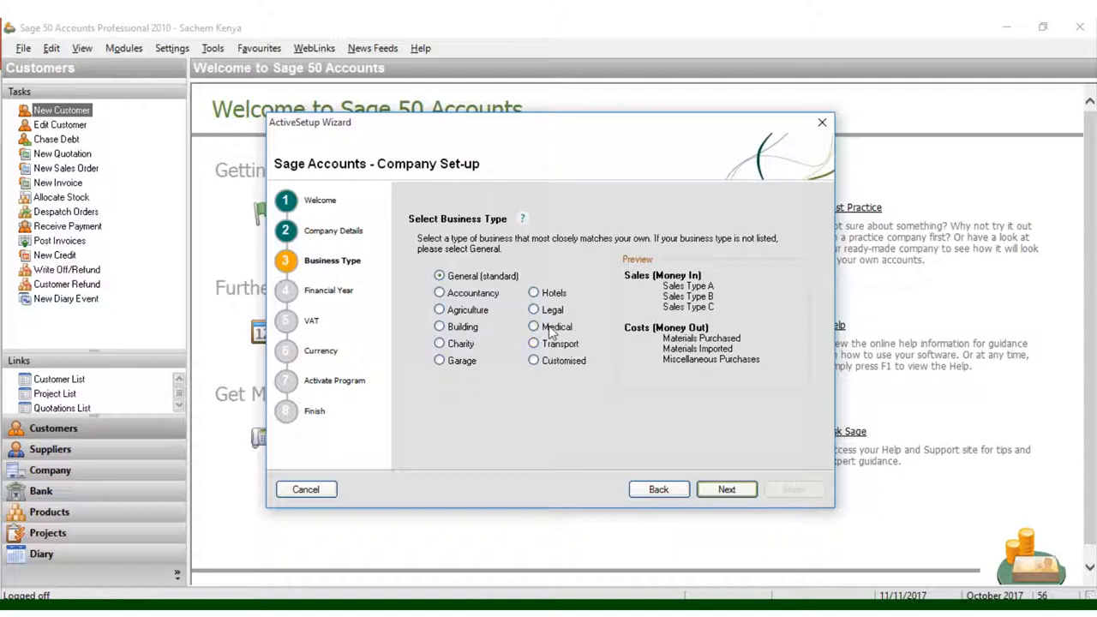
mouse_move(450, 379)
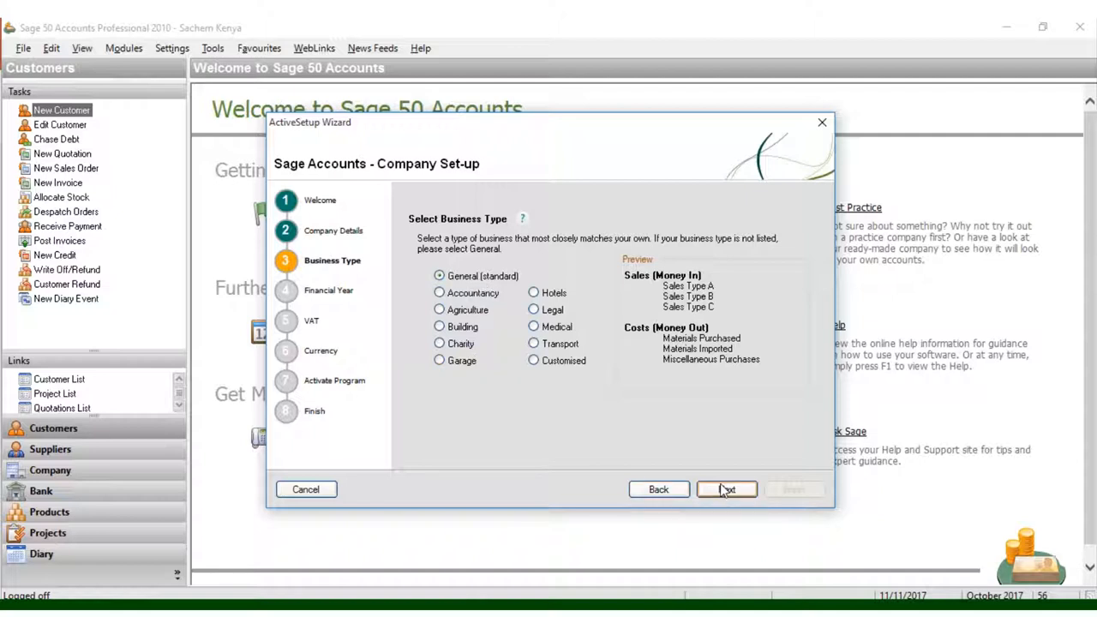
Set the financial year to begin in March 2017 and continue to VAT details.
click(726, 488)
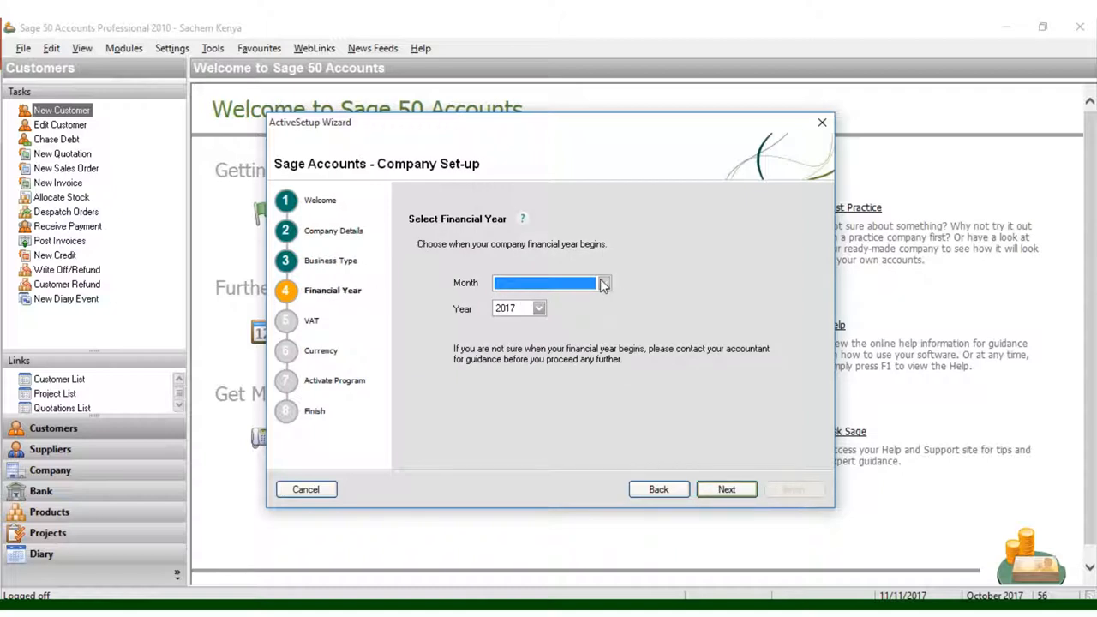
click(604, 283)
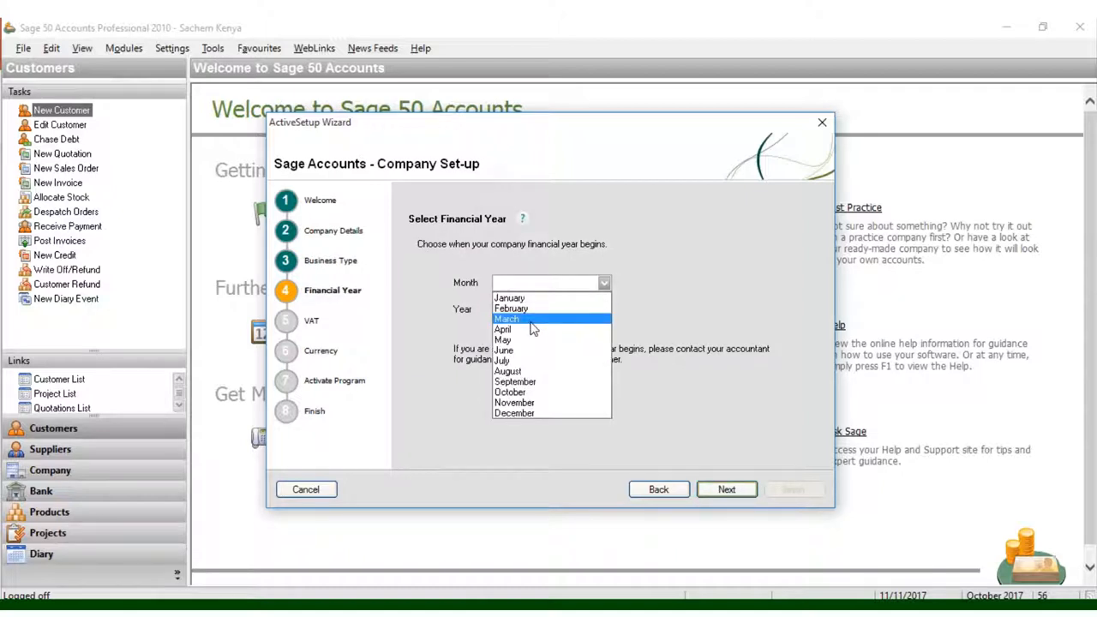
click(507, 318)
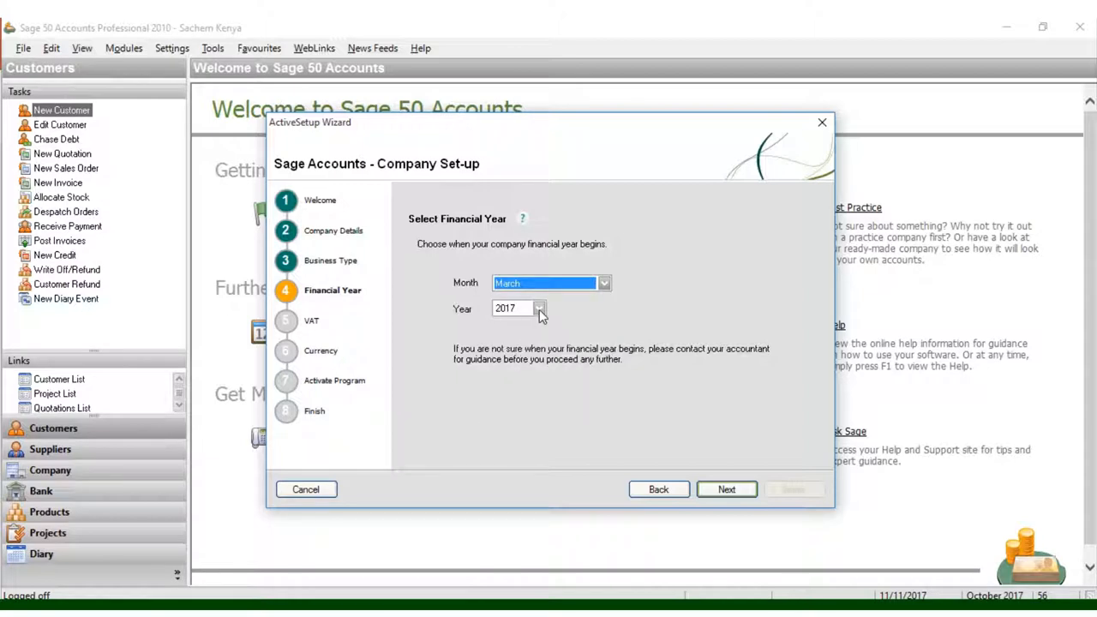
click(539, 309)
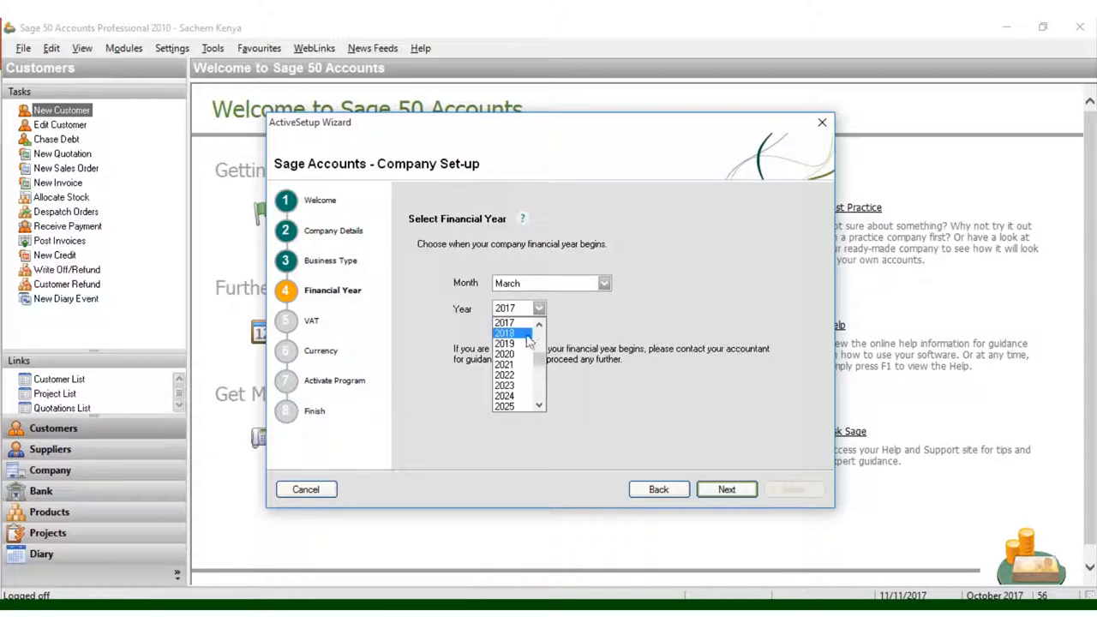
click(504, 323)
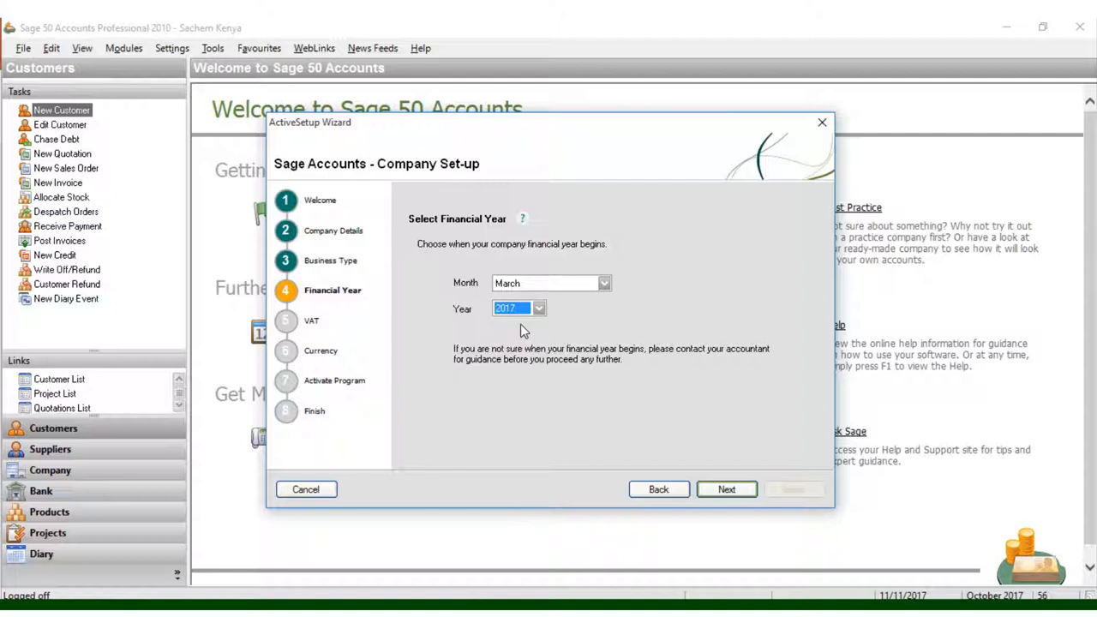
click(726, 489)
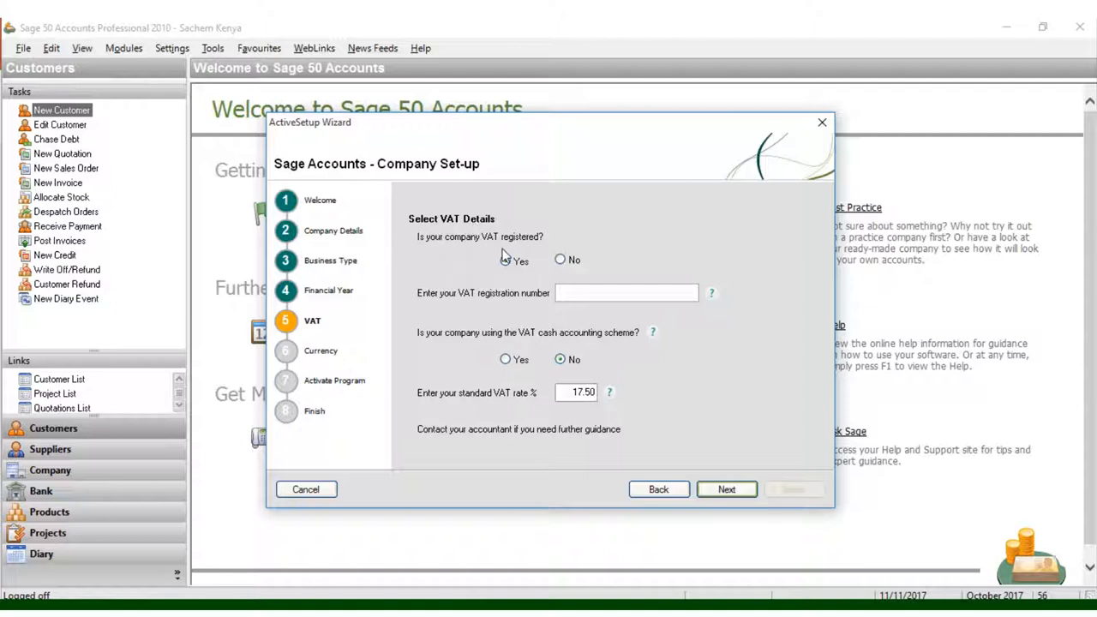
click(506, 260)
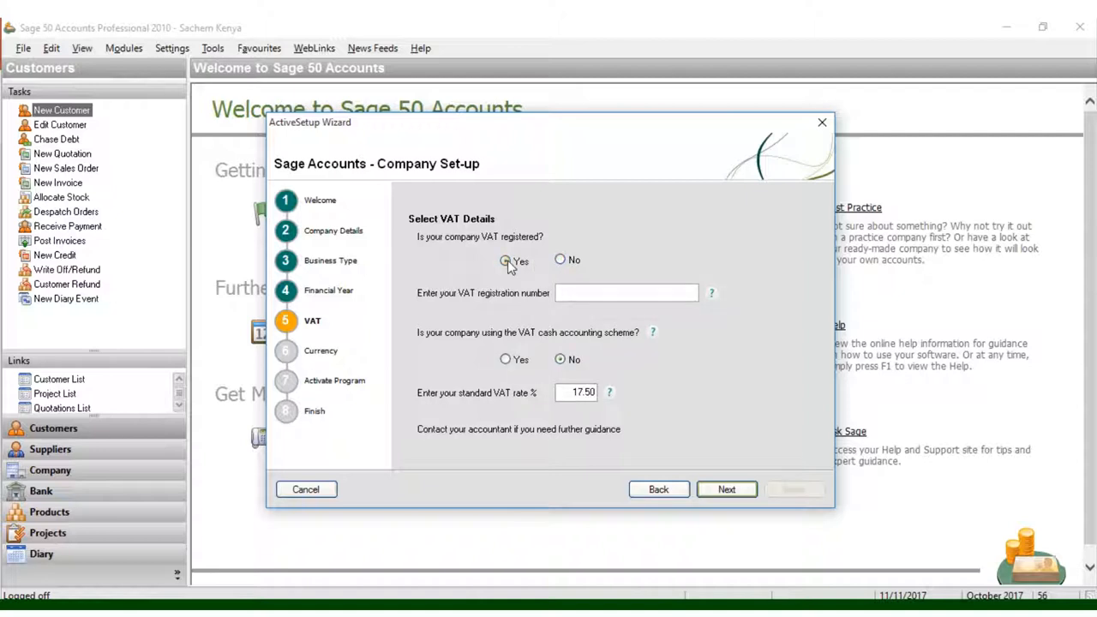
click(506, 260)
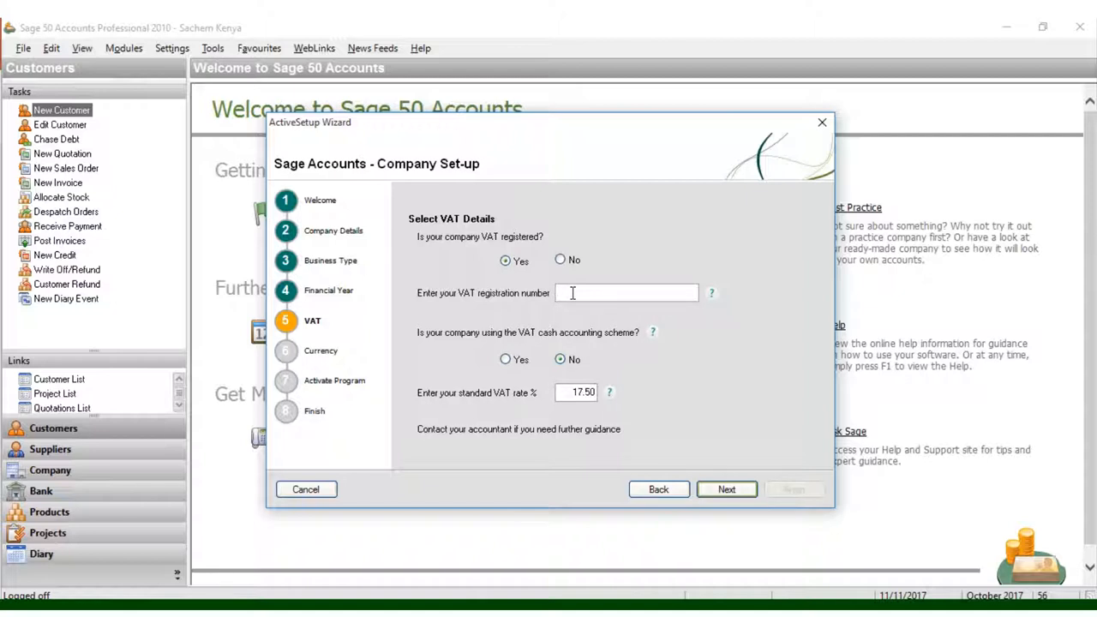
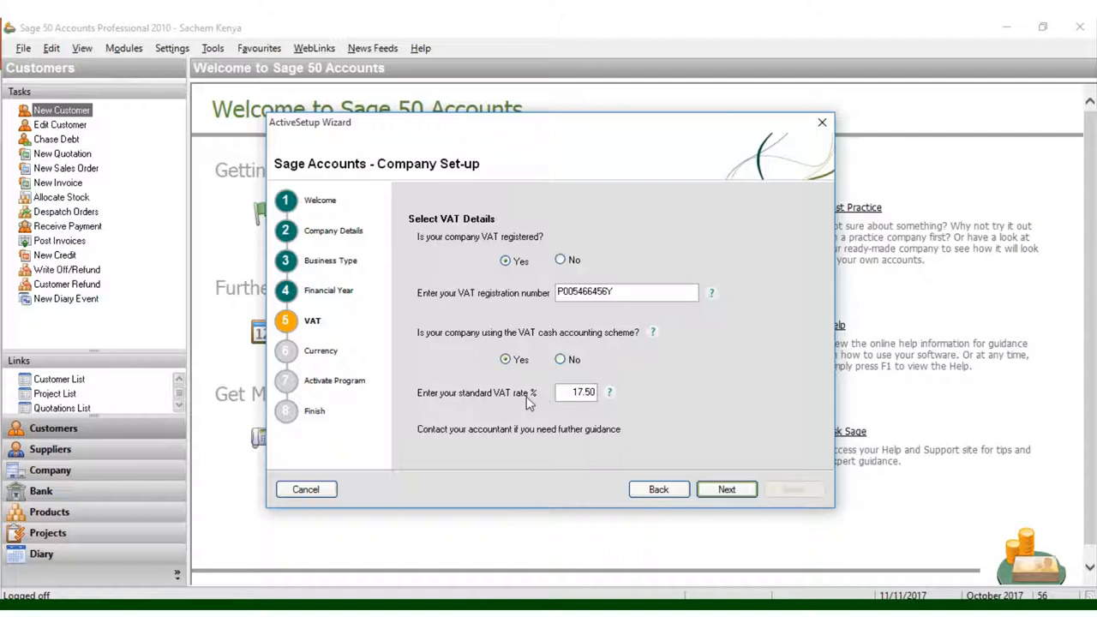
Change the standard VAT rate to 16%.
click(574, 391)
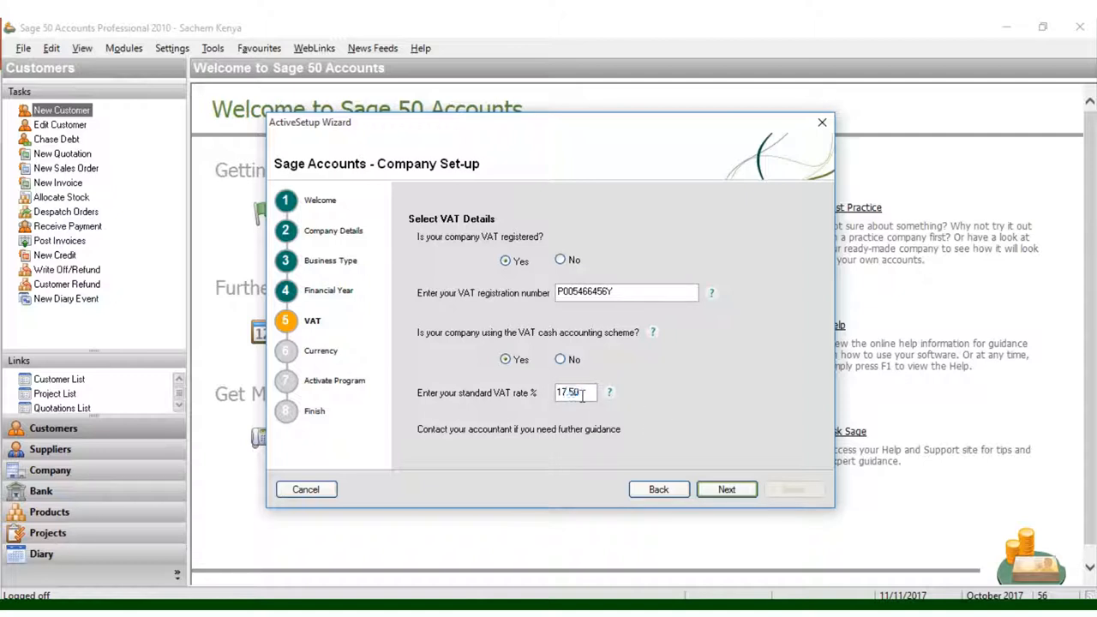
text(1)
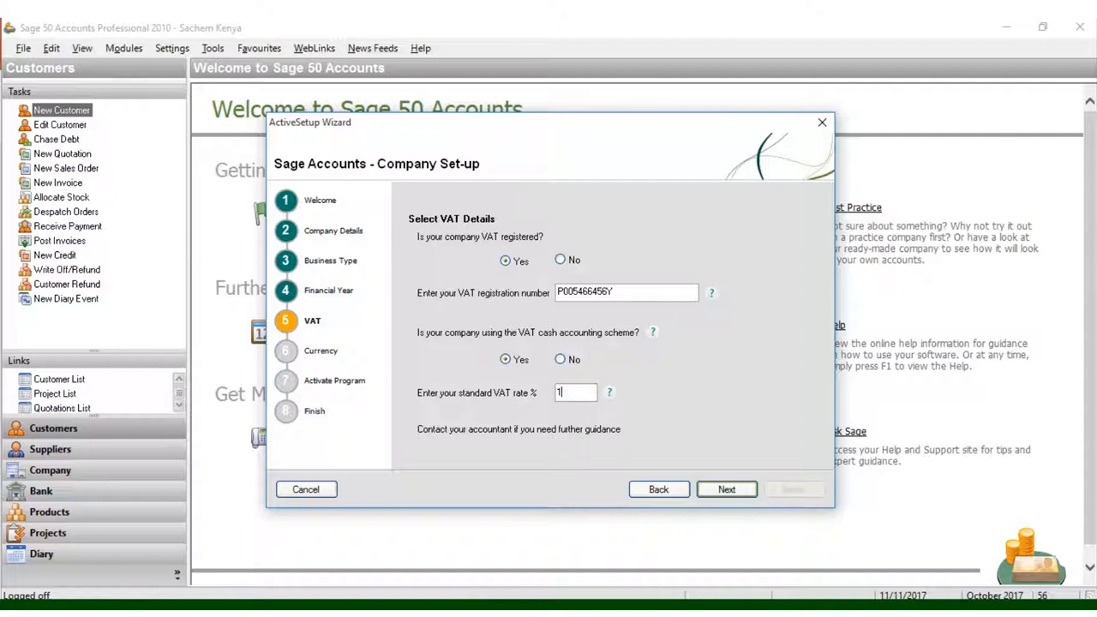
text(6)
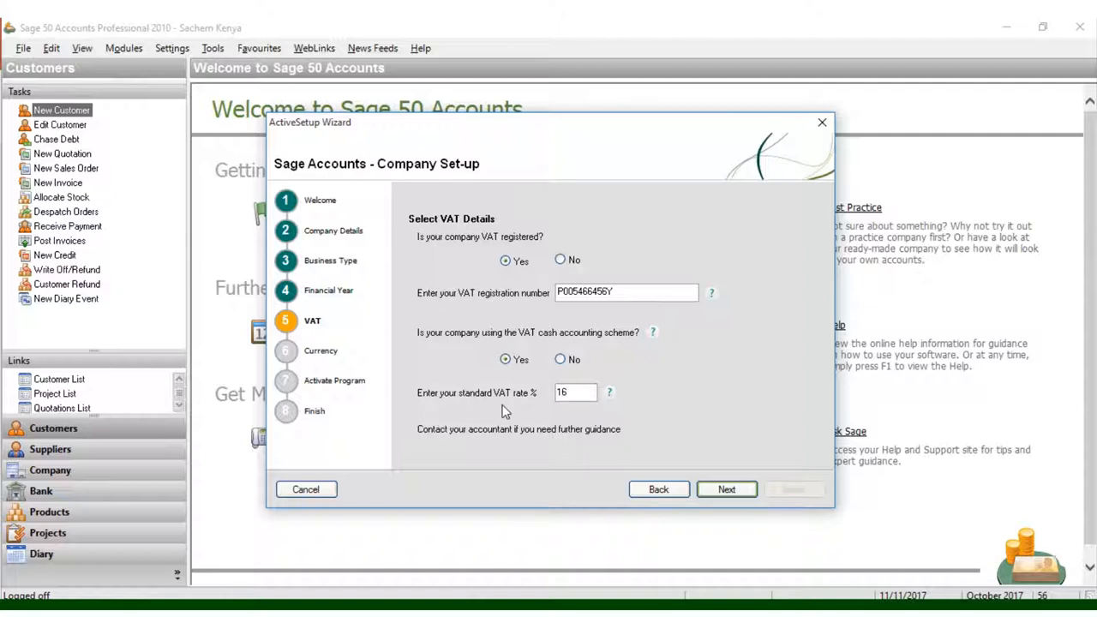
click(576, 392)
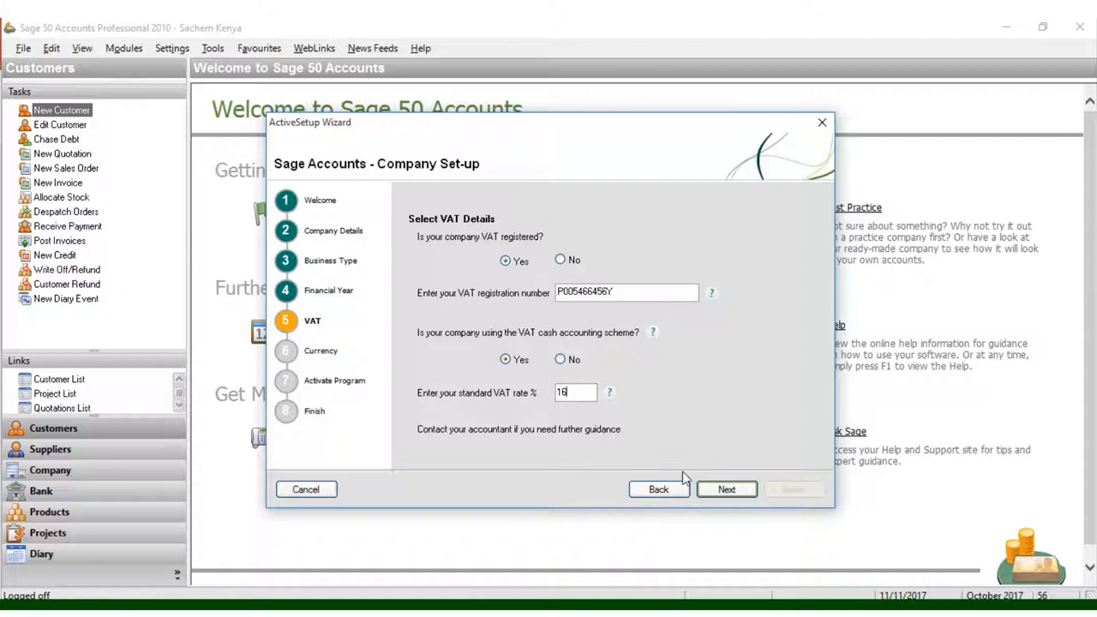
Choose <Unlisted Currency> as the base currency on the Select Currency page.
click(725, 489)
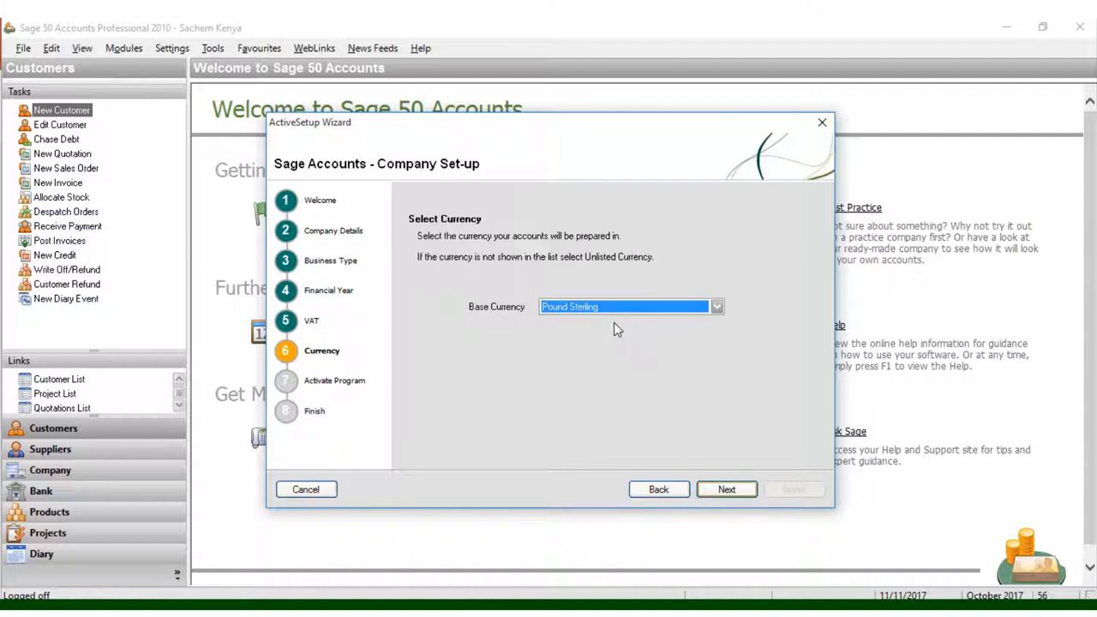
click(716, 305)
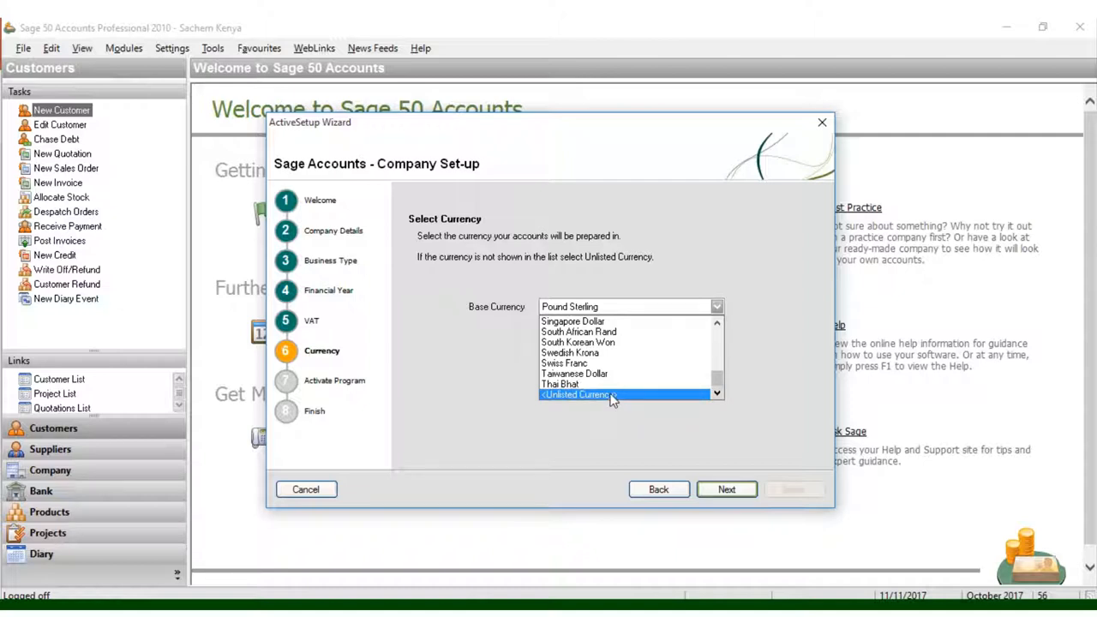
click(574, 394)
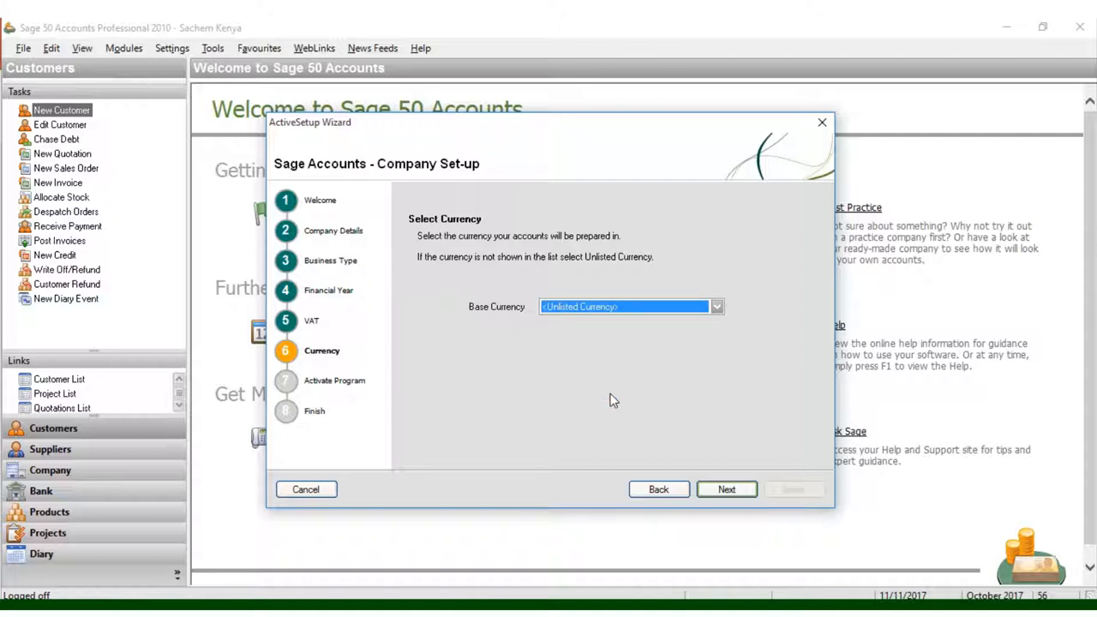
mouse_move(726, 489)
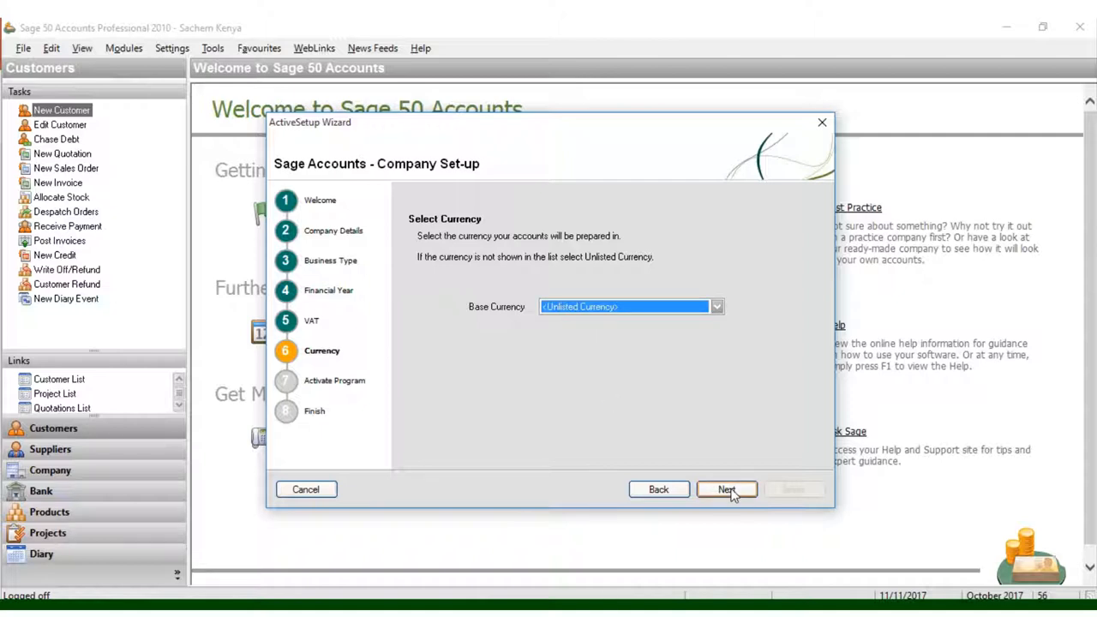
Advance the wizard to the Activate Program page with serial number and activation key pre-filled.
click(726, 488)
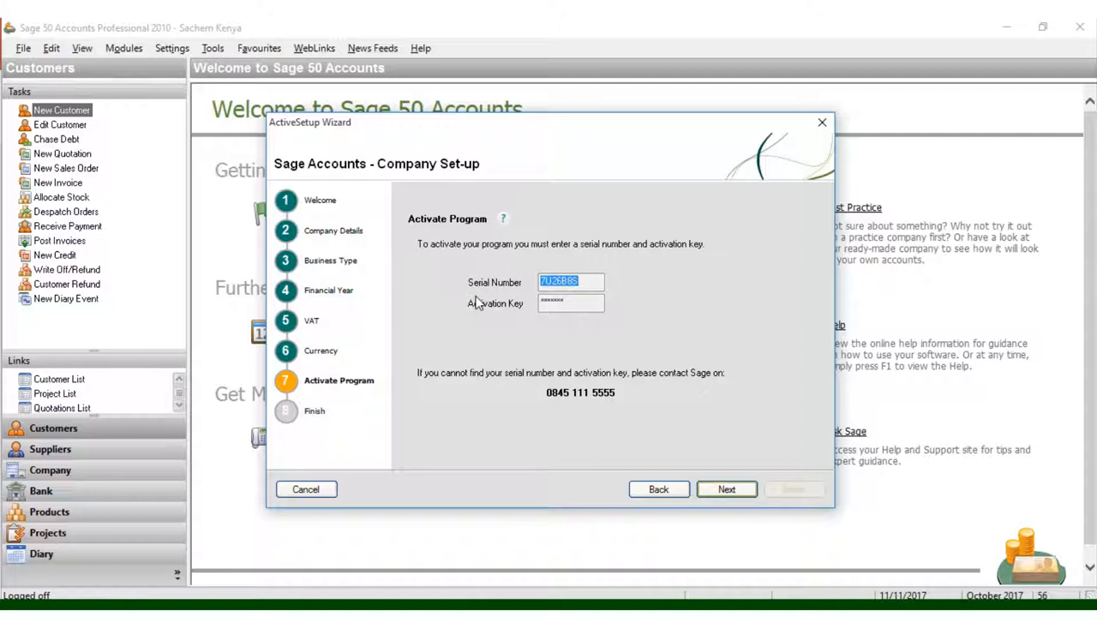
mouse_move(449, 231)
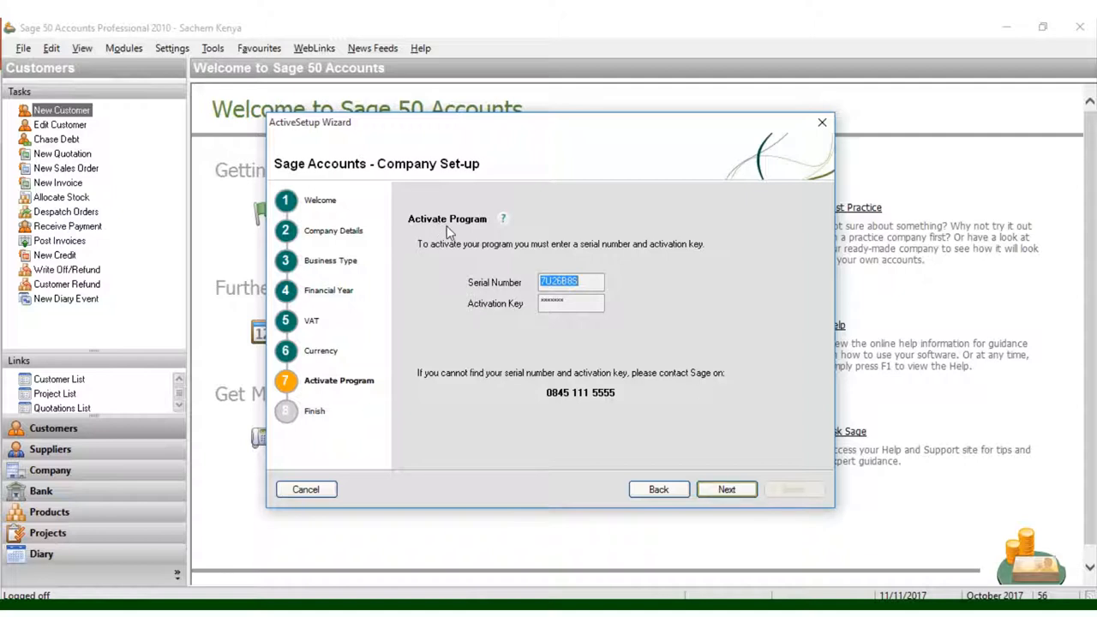
mouse_move(474, 237)
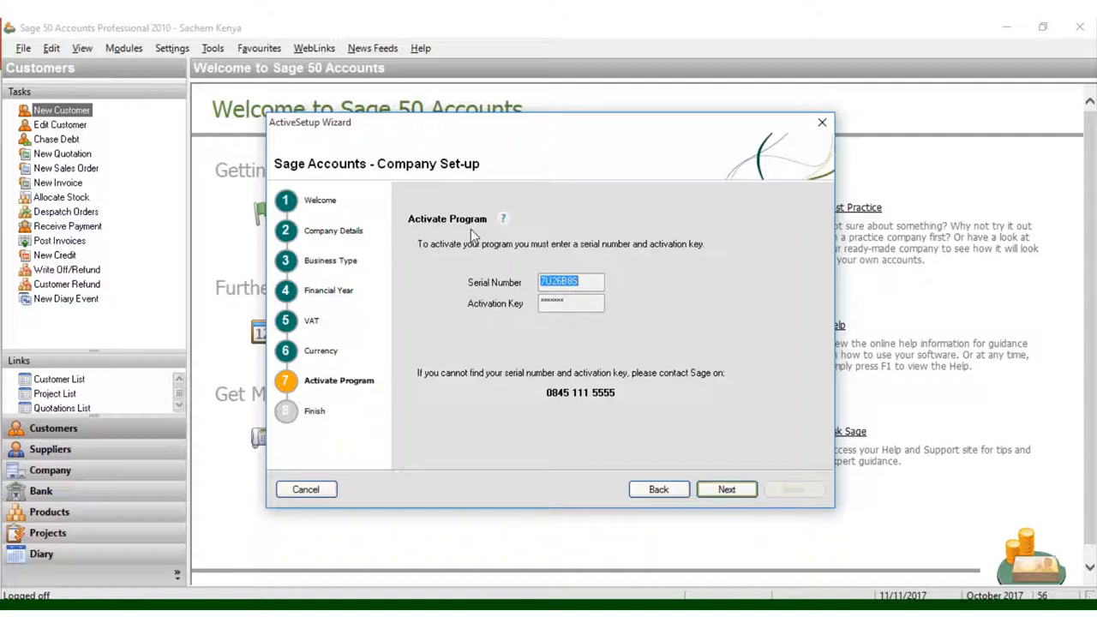
mouse_move(572, 257)
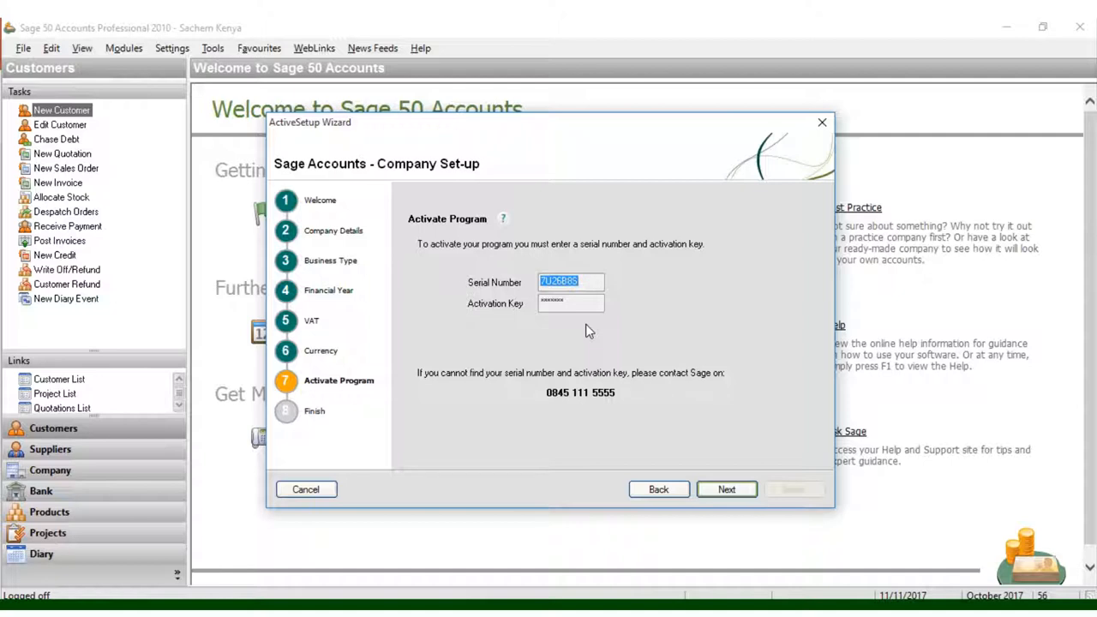
mouse_move(668, 450)
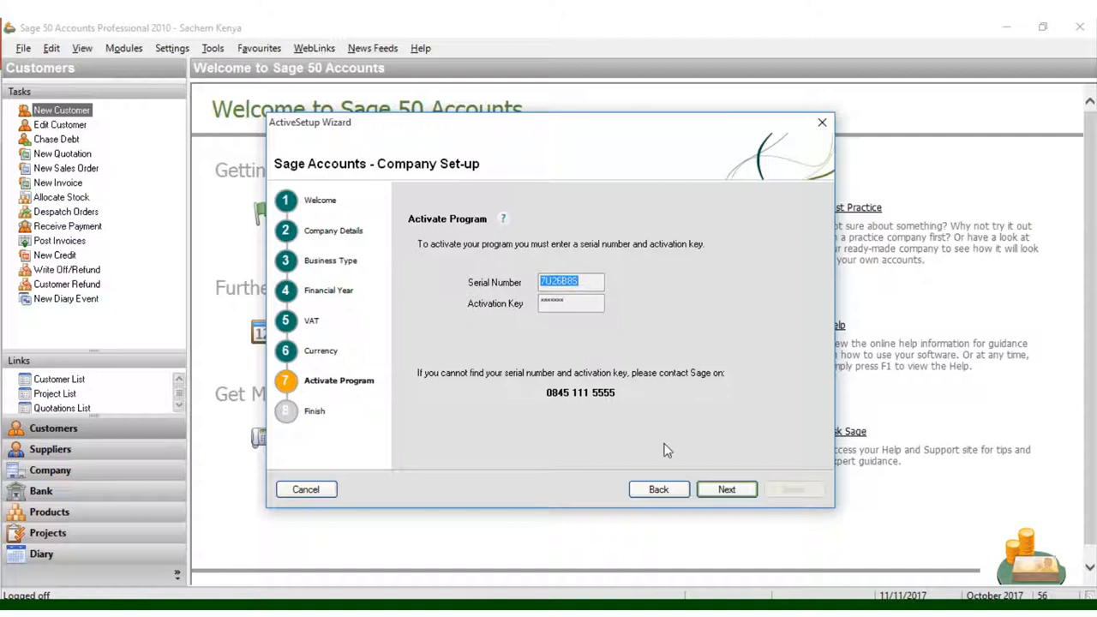
Advance from Activate Program to the Finished summary of the entered company details.
click(726, 489)
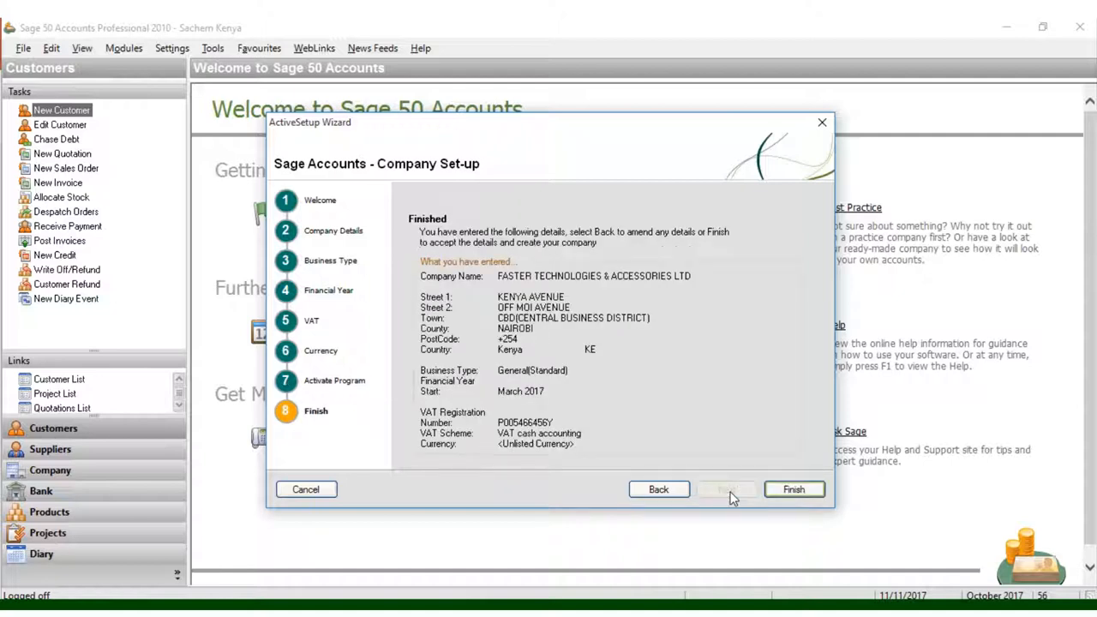
mouse_move(686, 447)
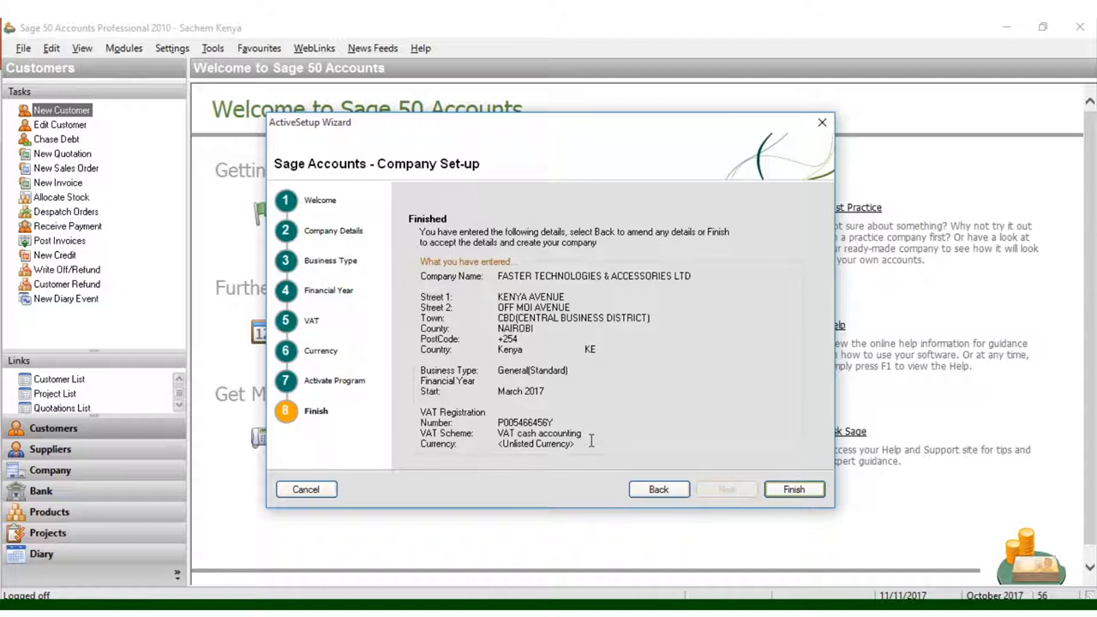
mouse_move(590, 442)
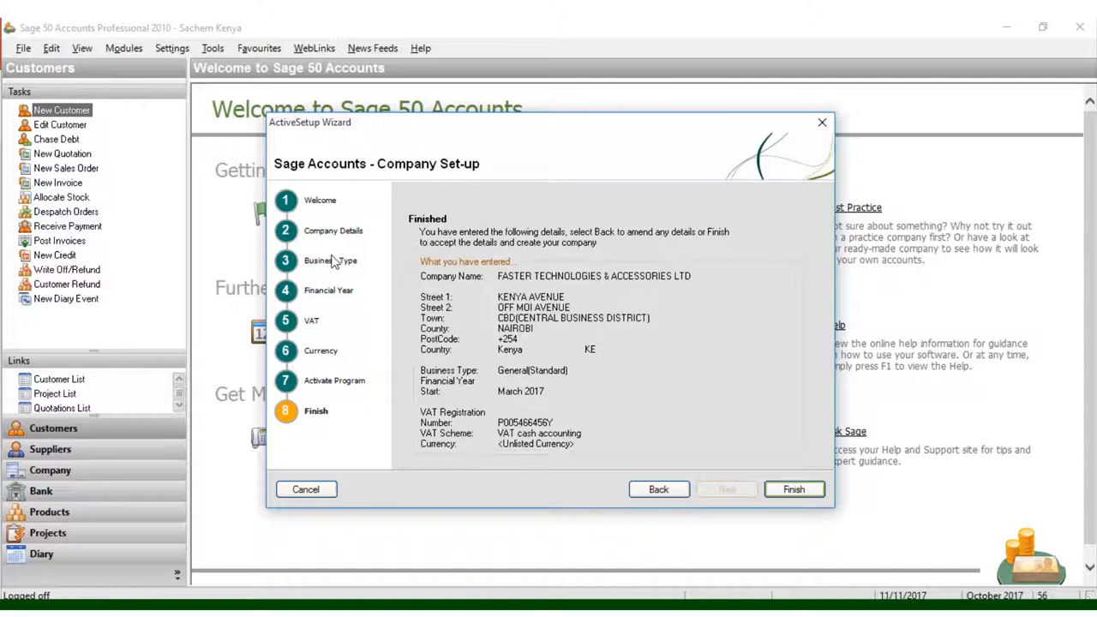
mouse_move(343, 303)
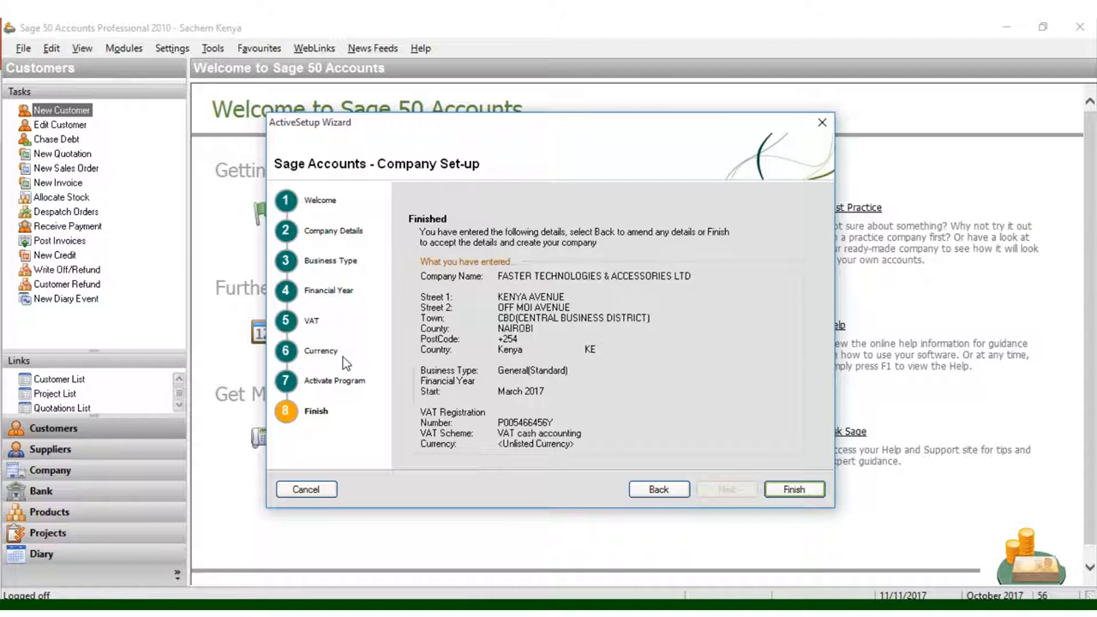
mouse_move(343, 420)
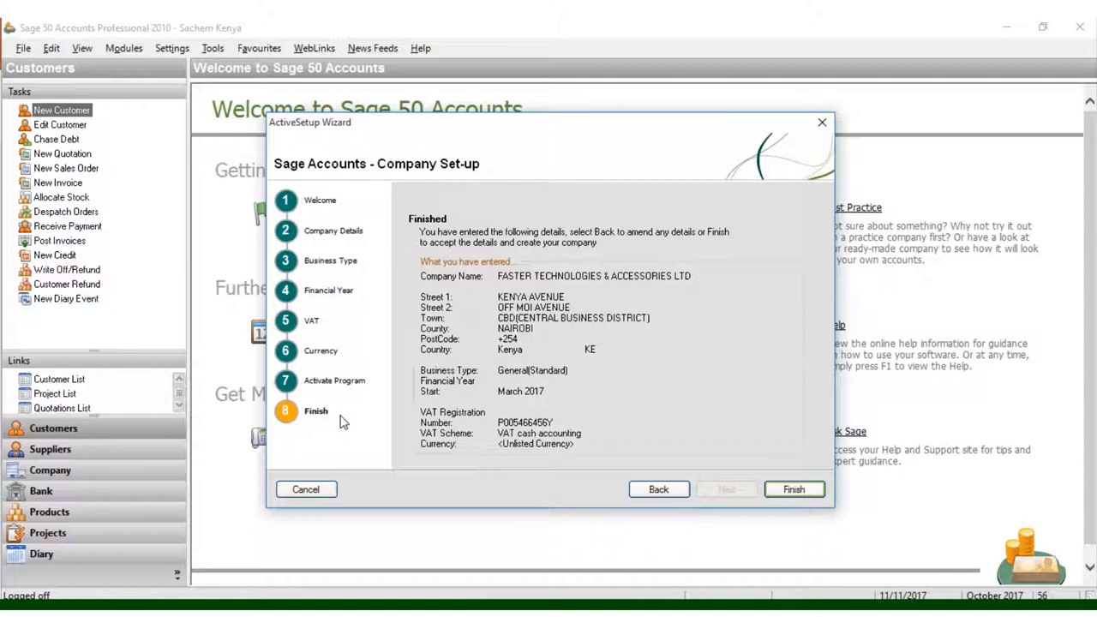
mouse_move(794, 489)
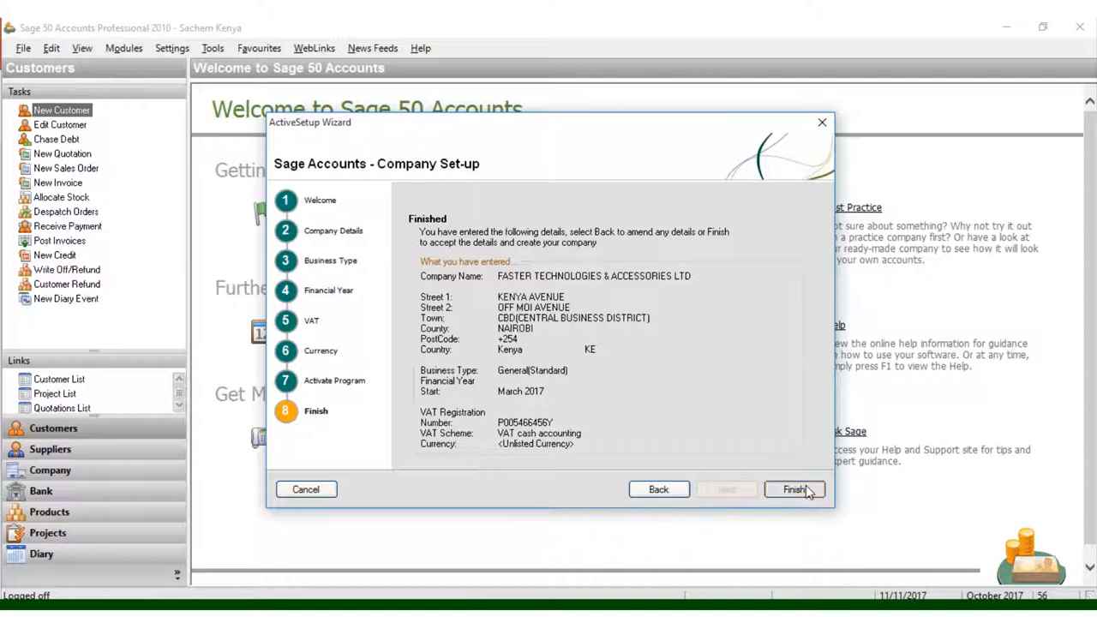
Confirm the summary so Sage begins copying the directory to create the company.
click(792, 489)
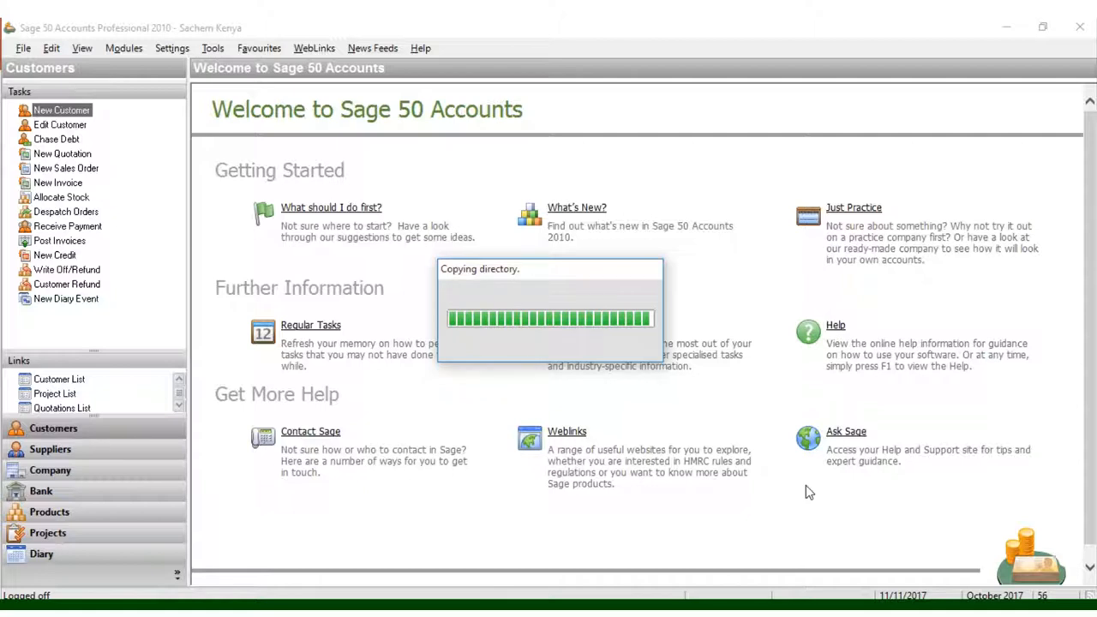
mouse_move(733, 384)
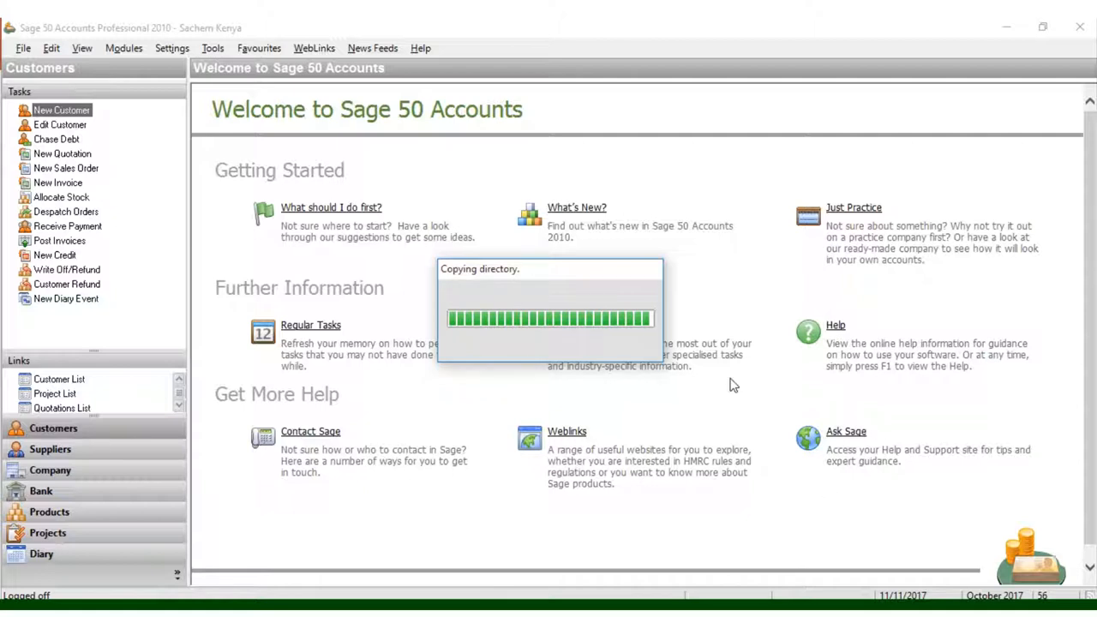
mouse_move(590, 350)
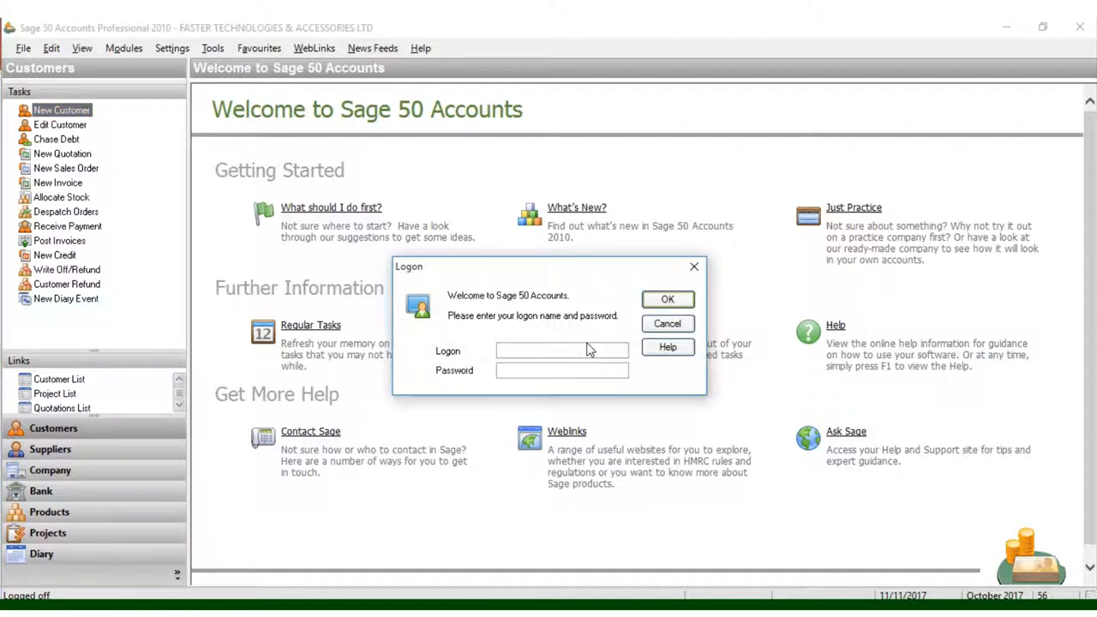
Log on as MANAGER with a blank password to open FASTER TECHNOLOGIES & ACCESSORIES LTD.
text(MANAGER)
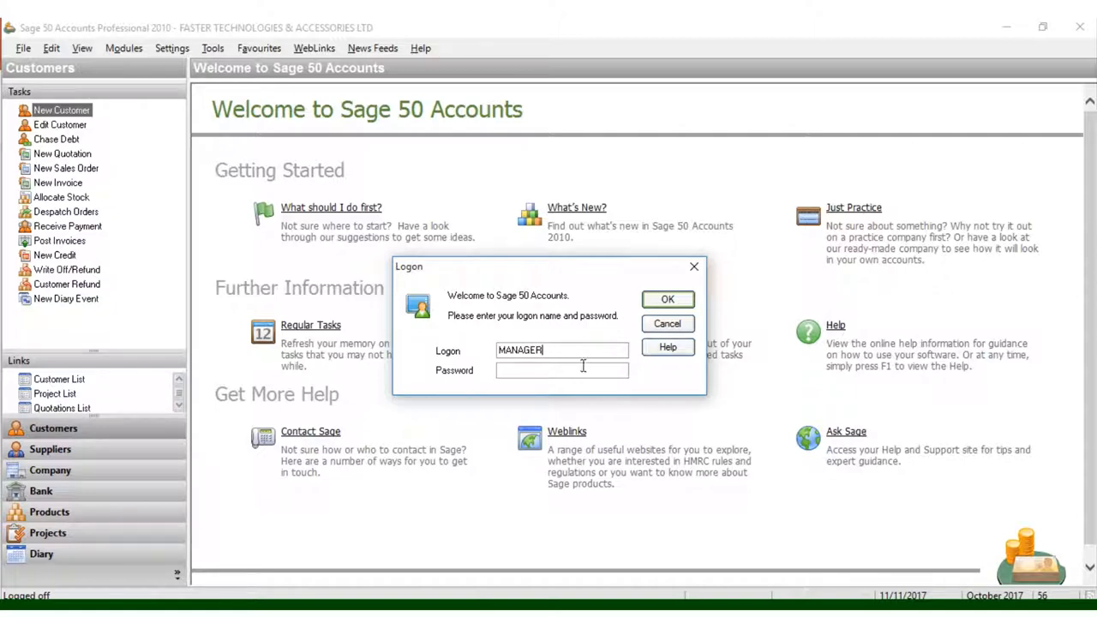
click(561, 370)
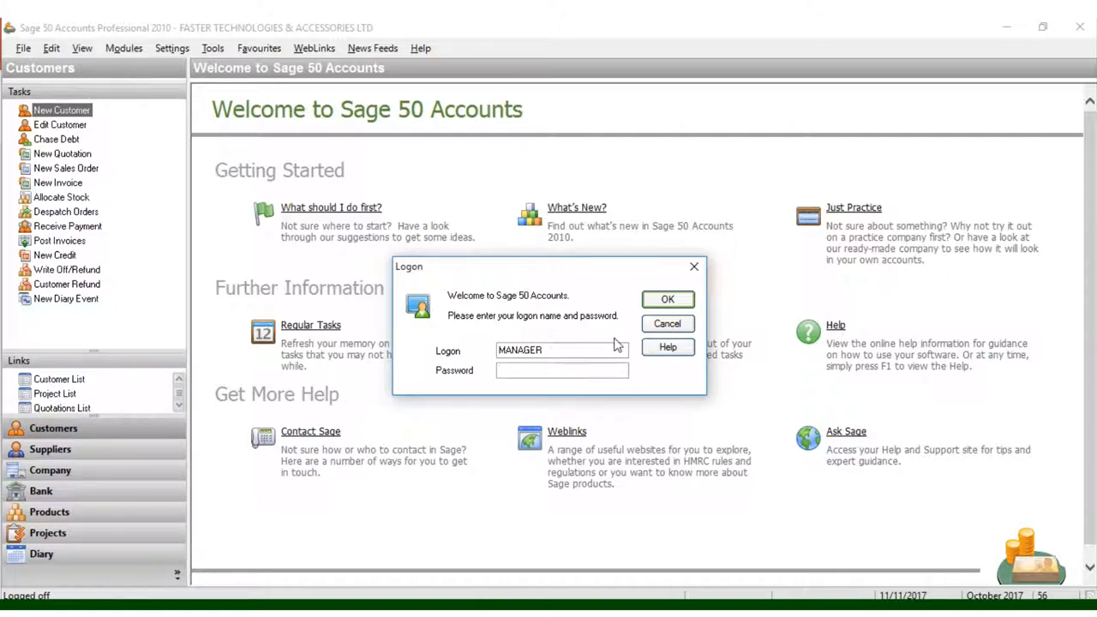
click(667, 299)
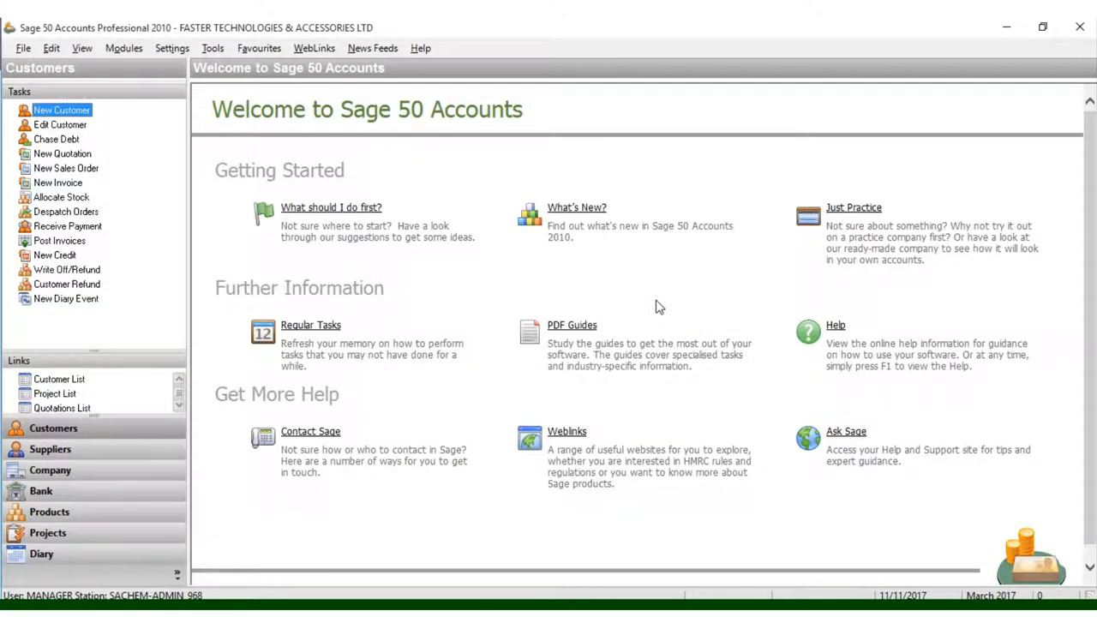
mouse_move(431, 189)
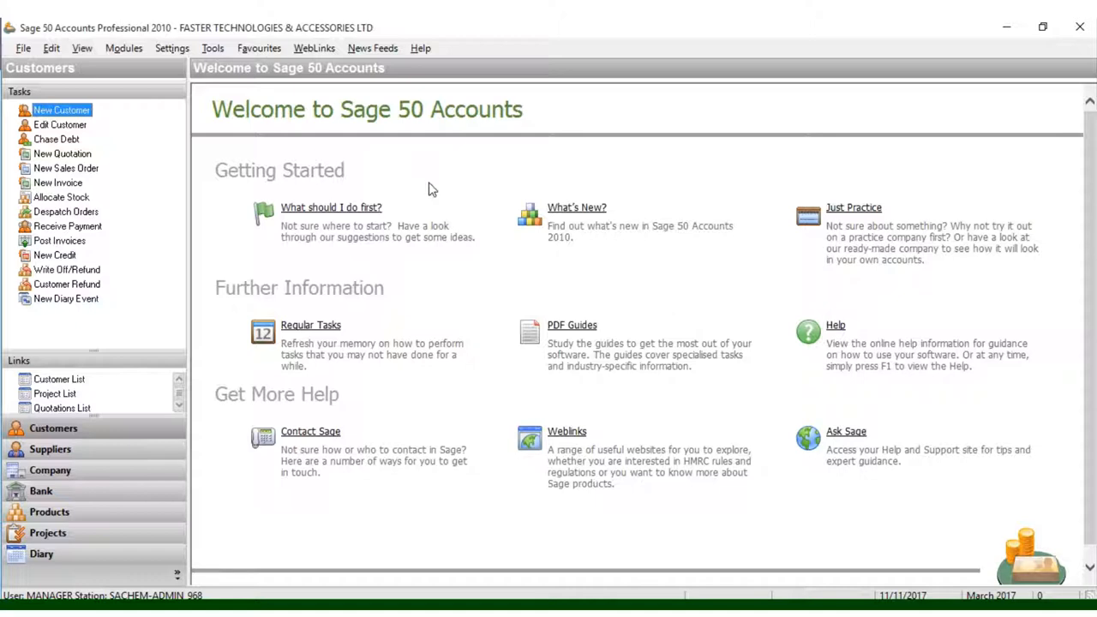
mouse_move(189, 33)
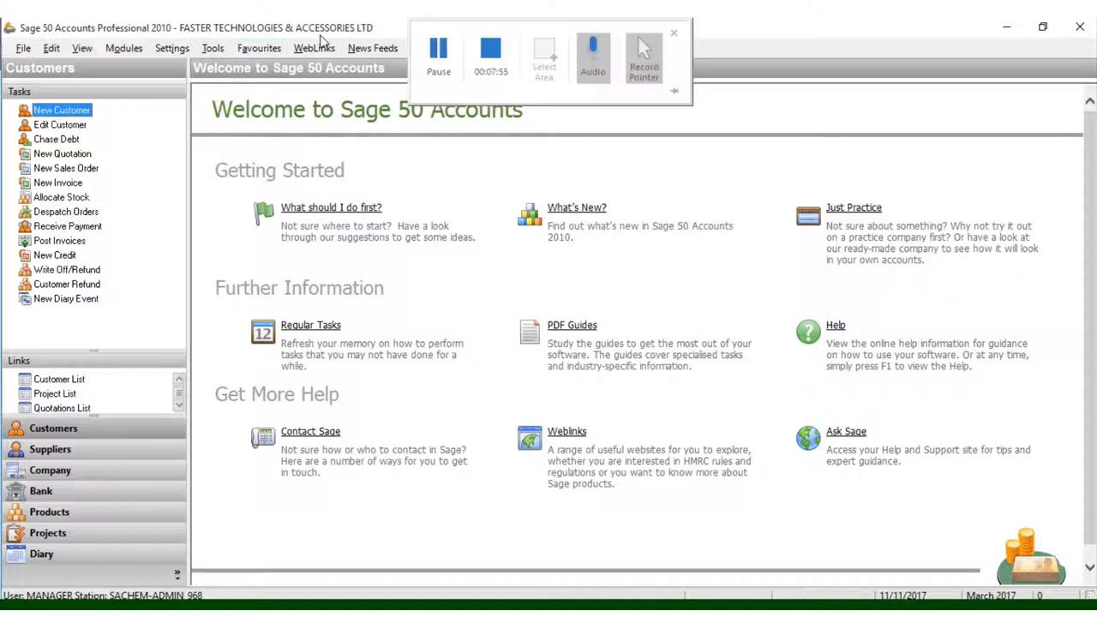
click(673, 32)
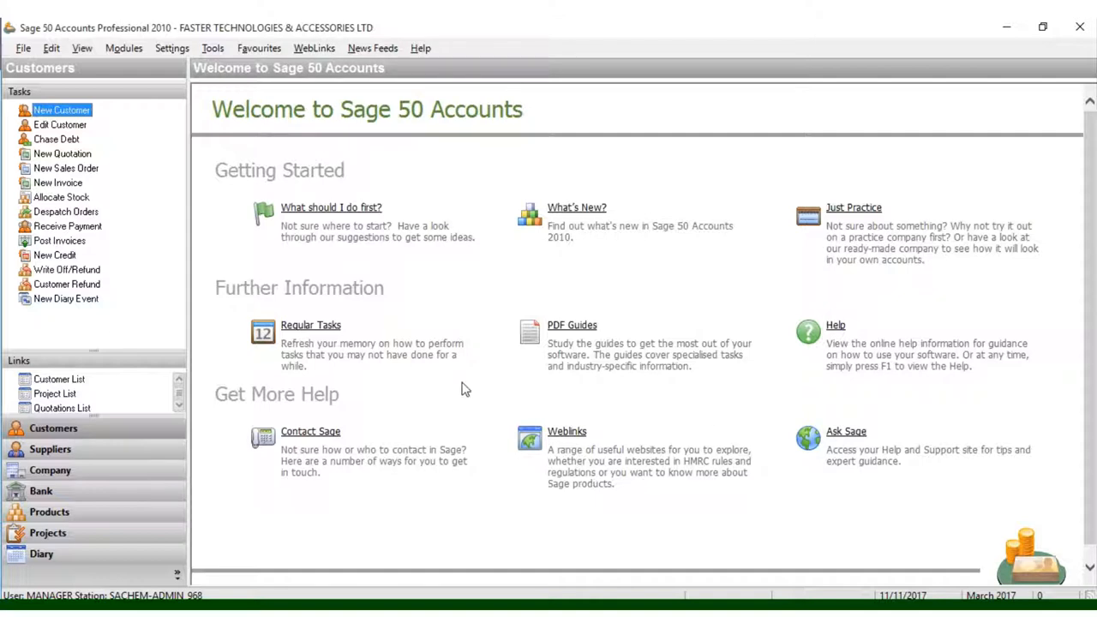
mouse_move(739, 448)
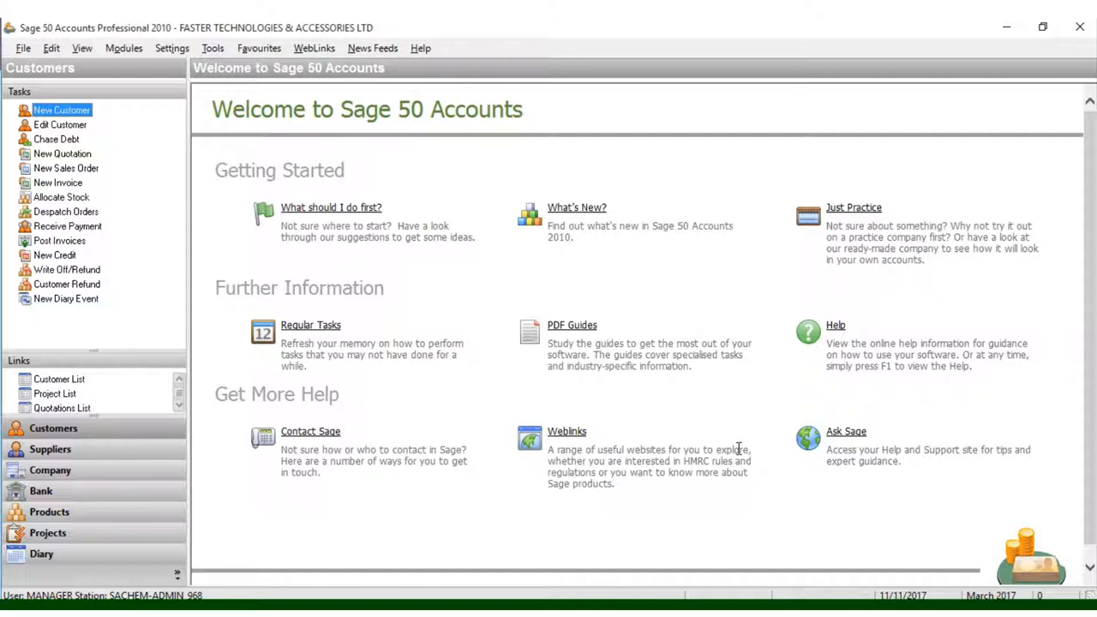